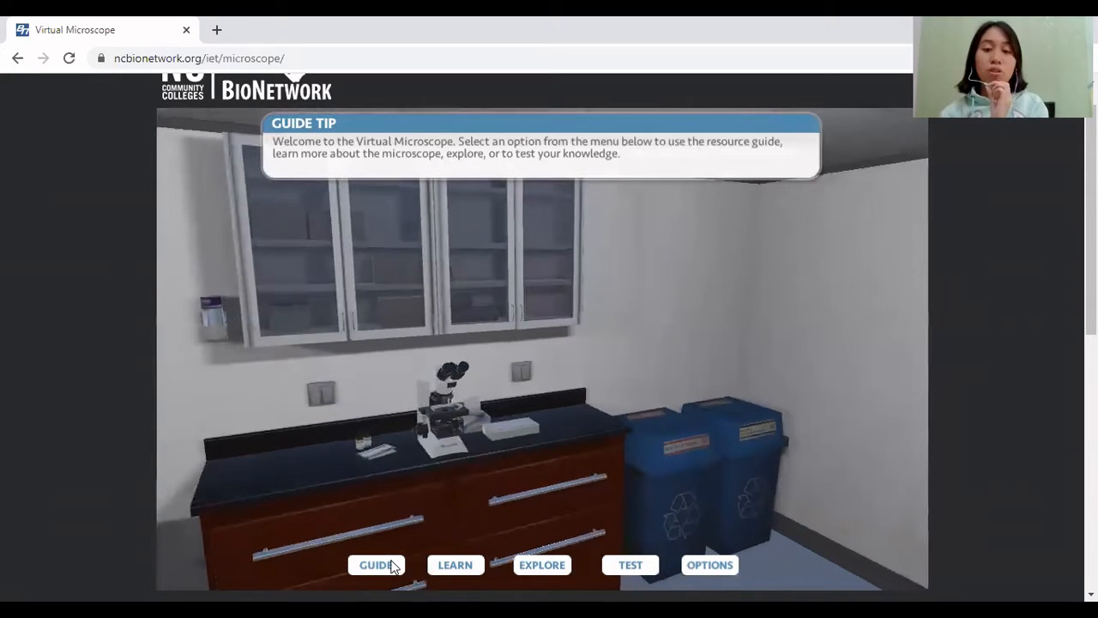
# Browse back through the reference guide toward its Overview, close it, and start the Microscope Parts module
pyautogui.click(376, 565)
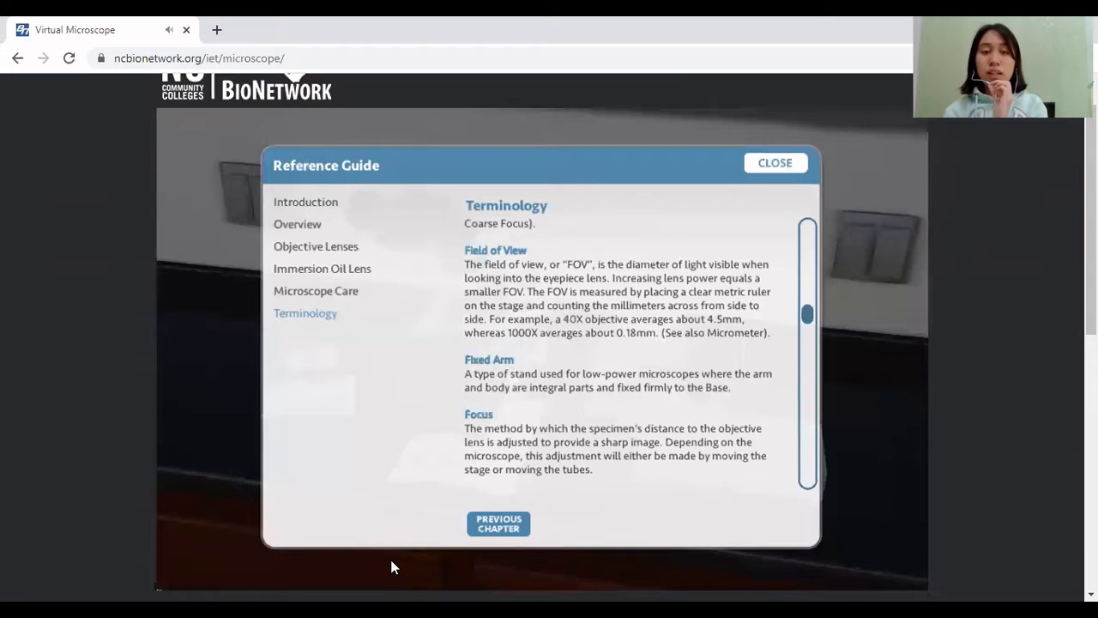
pyautogui.moveTo(604, 497)
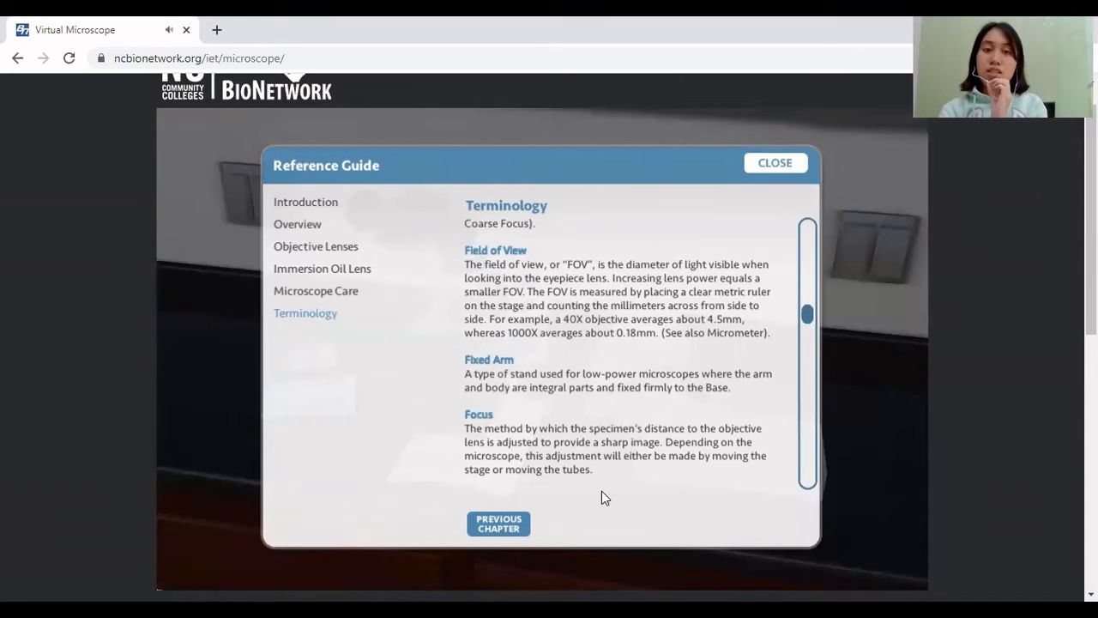
pyautogui.moveTo(668, 324)
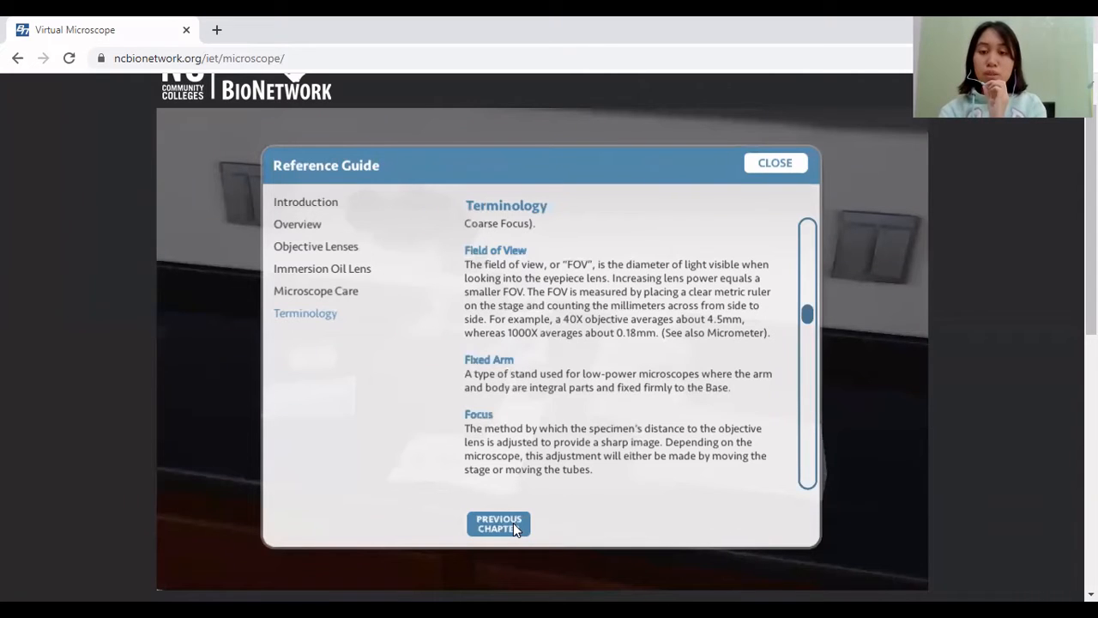
pyautogui.click(497, 523)
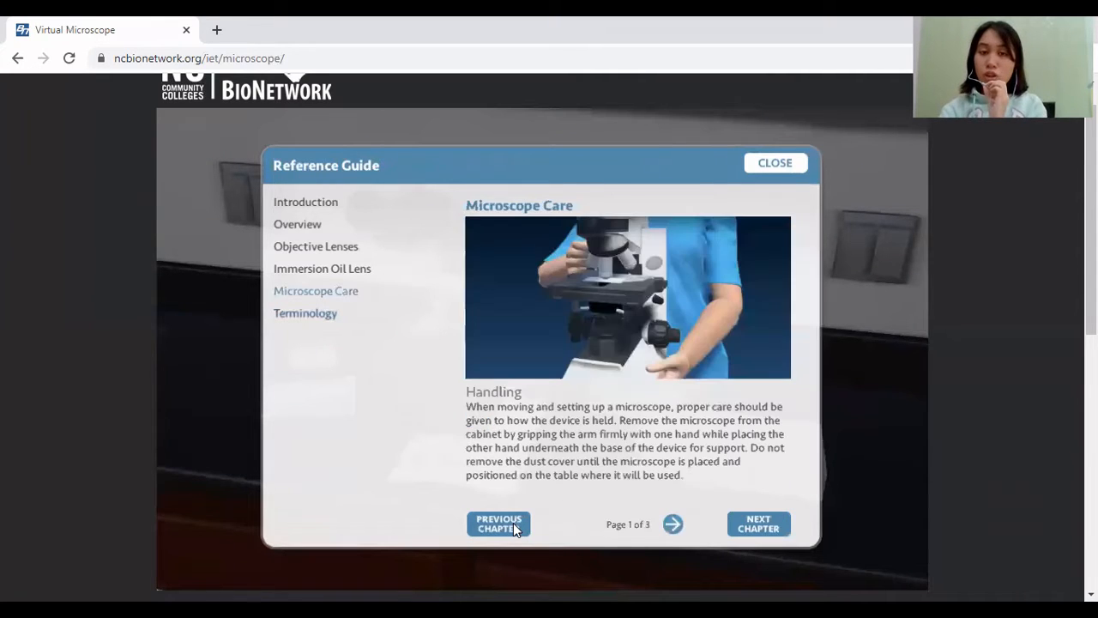
pyautogui.click(322, 267)
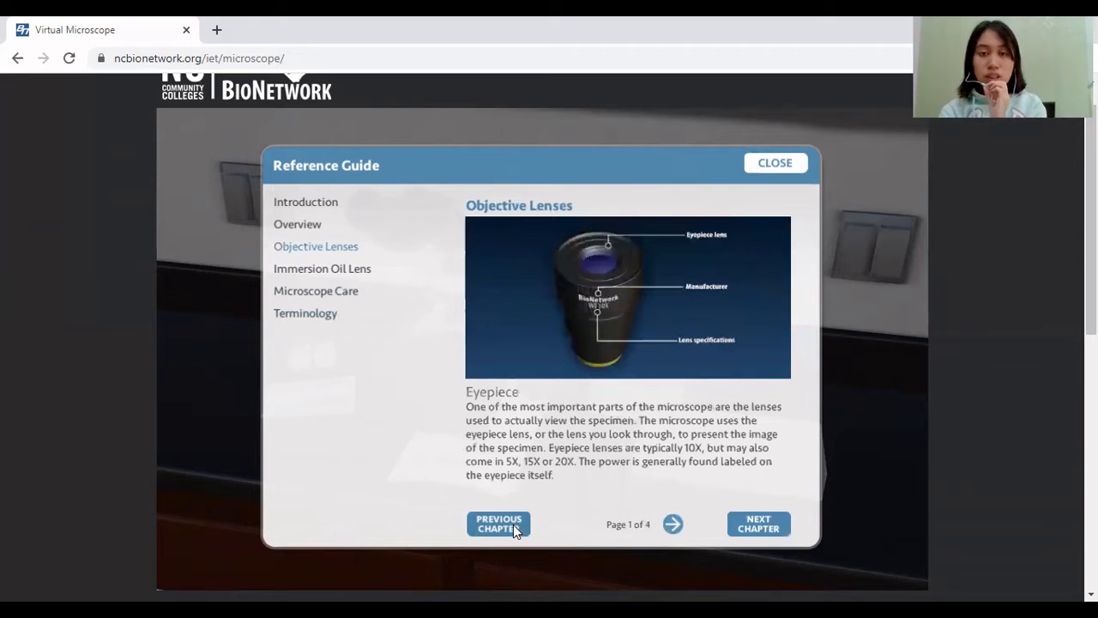
pyautogui.click(297, 223)
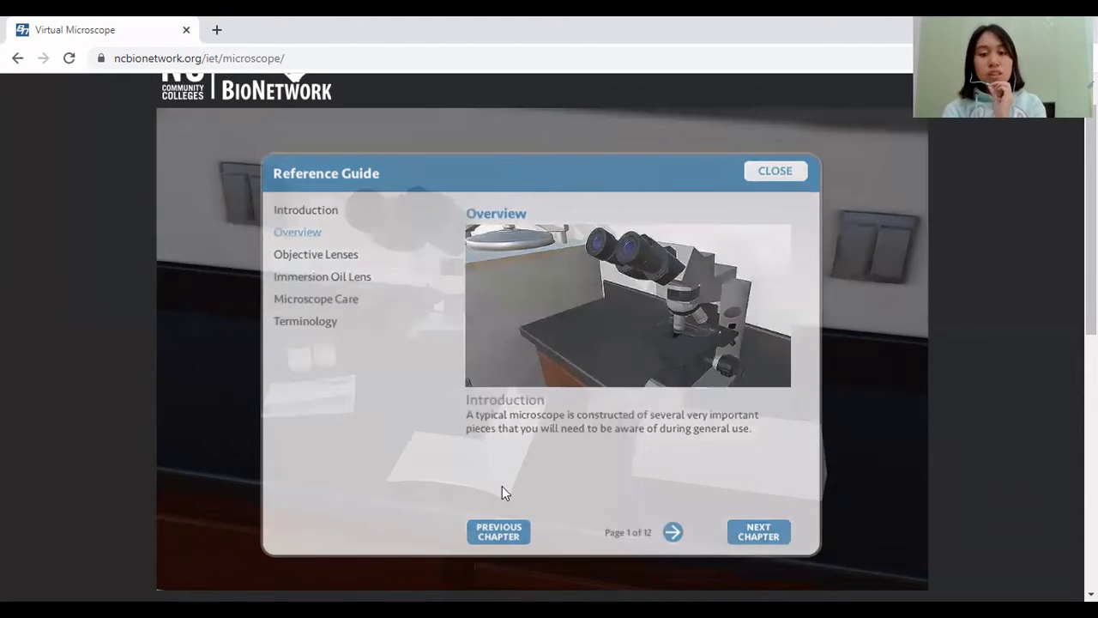
pyautogui.click(773, 171)
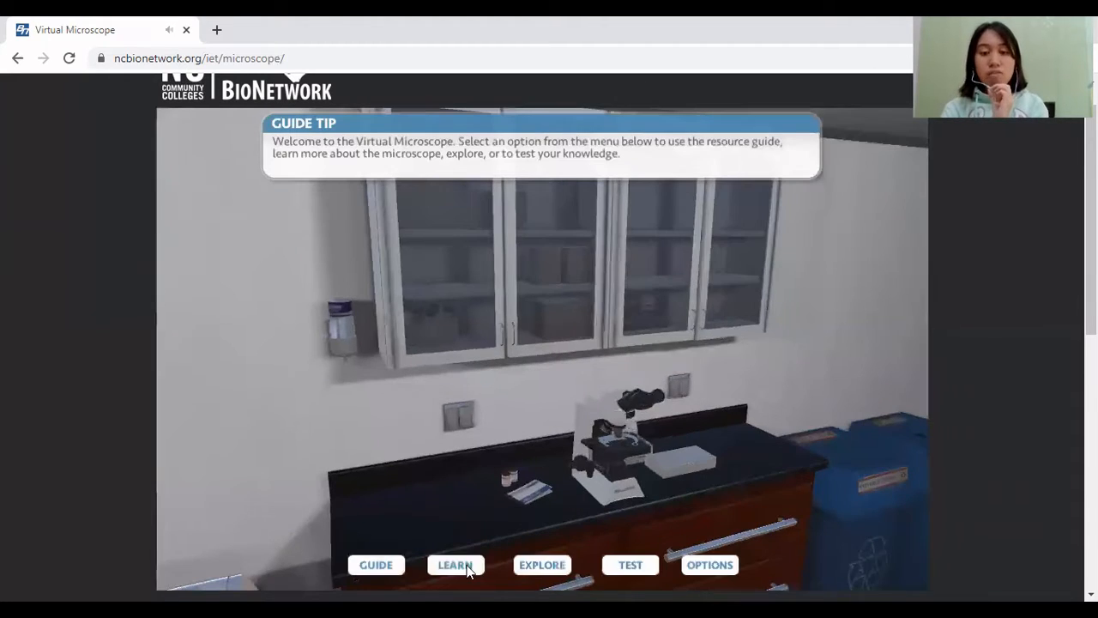
pyautogui.click(456, 565)
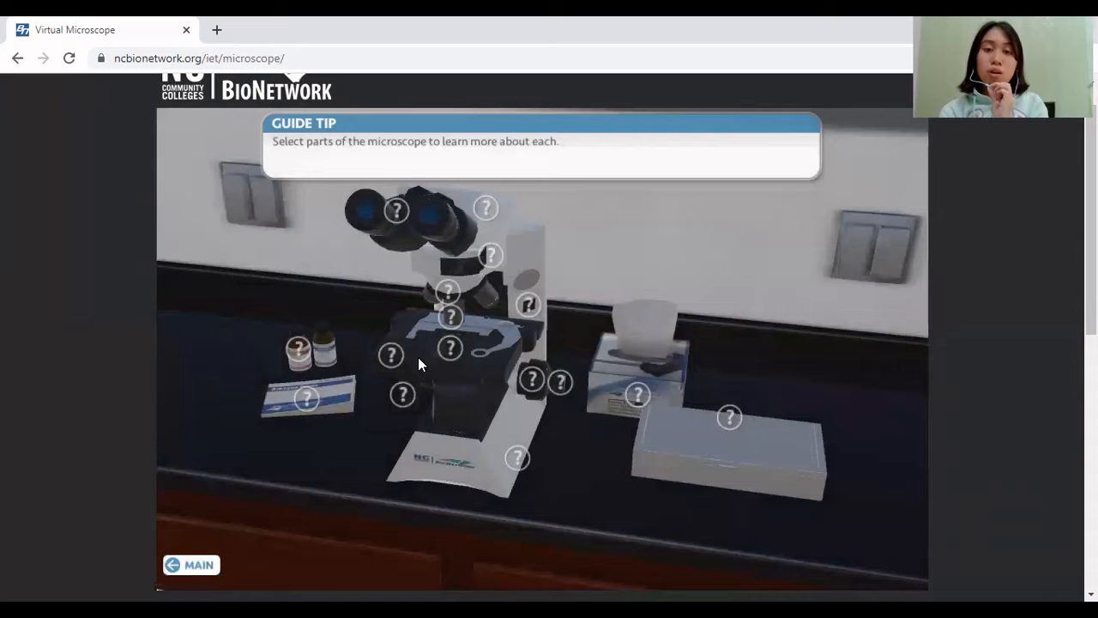
pyautogui.moveTo(395, 224)
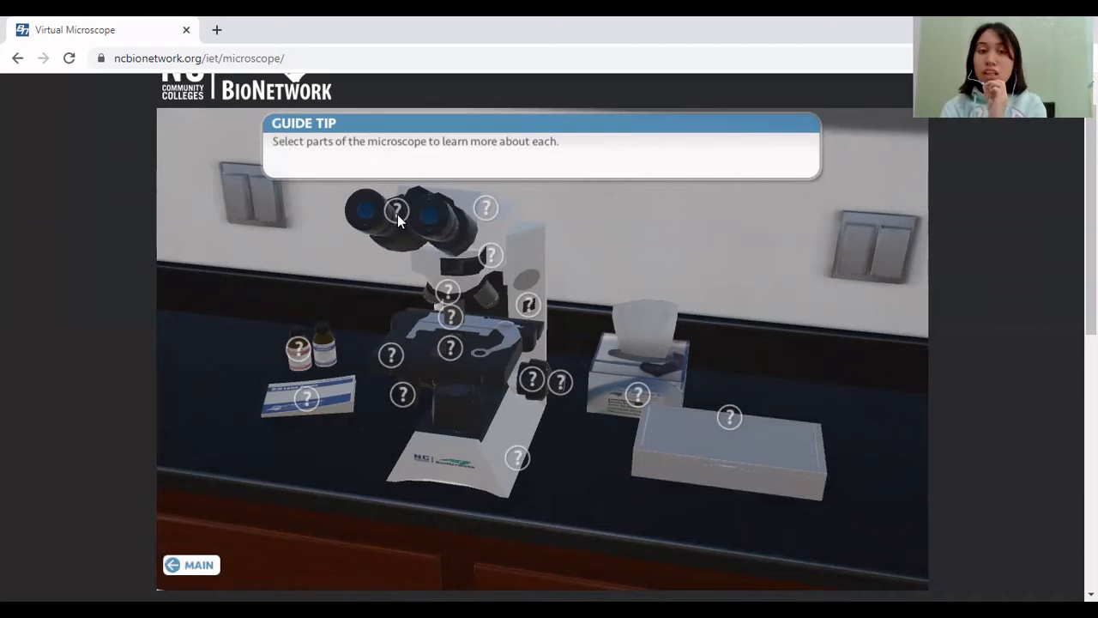
# Read the eyepiece lens, body, arm, objective lens, diaphragm and stage descriptions
pyautogui.click(395, 210)
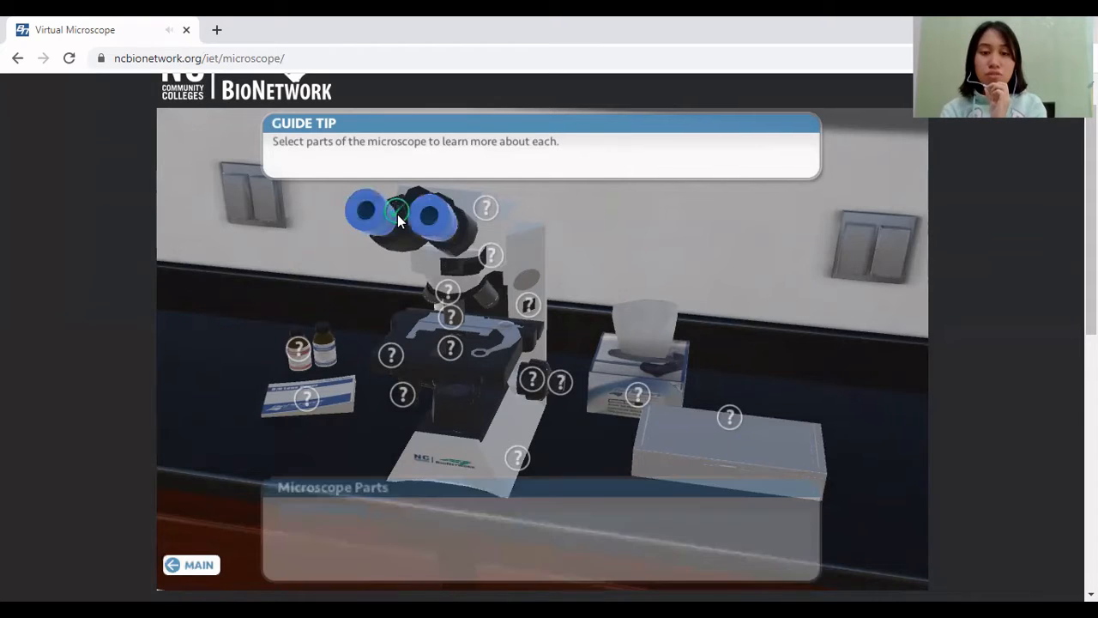
pyautogui.click(398, 213)
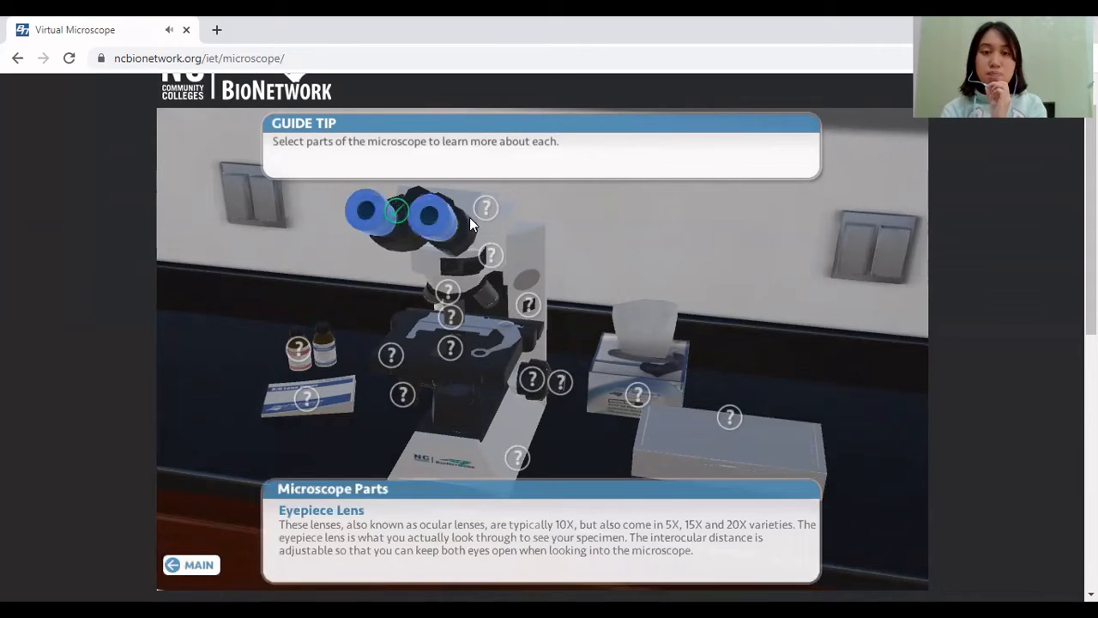
pyautogui.click(485, 208)
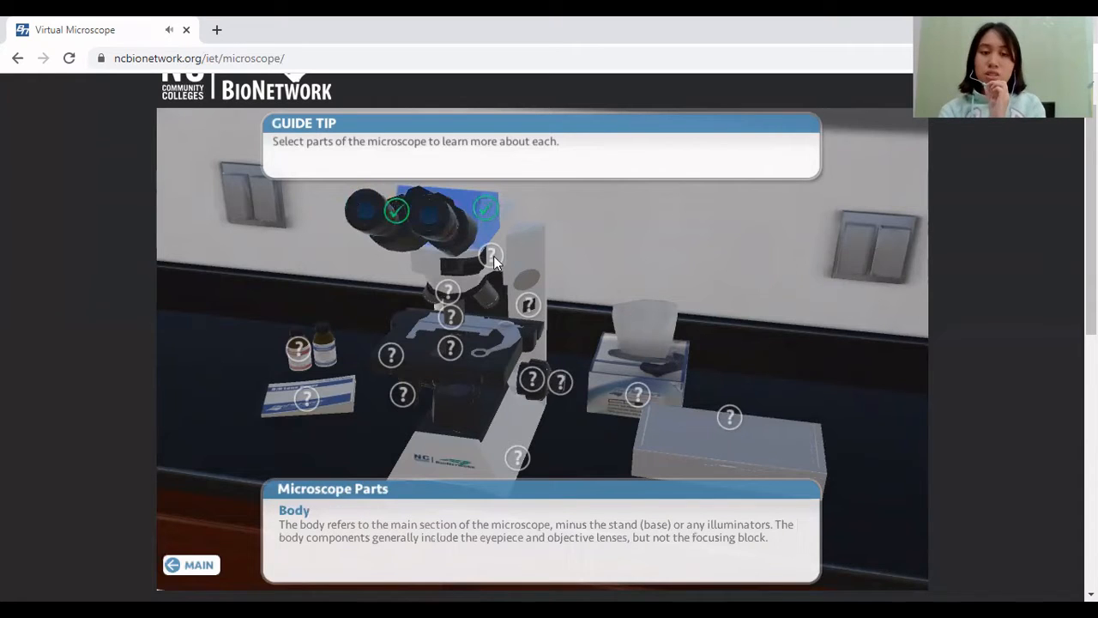
pyautogui.click(491, 255)
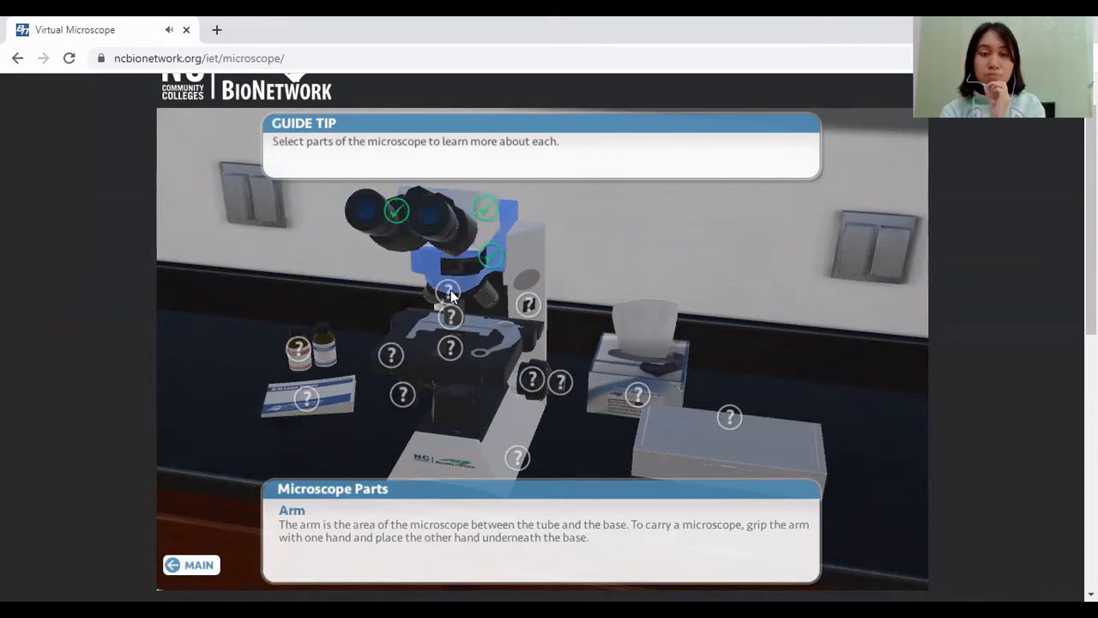
pyautogui.click(449, 292)
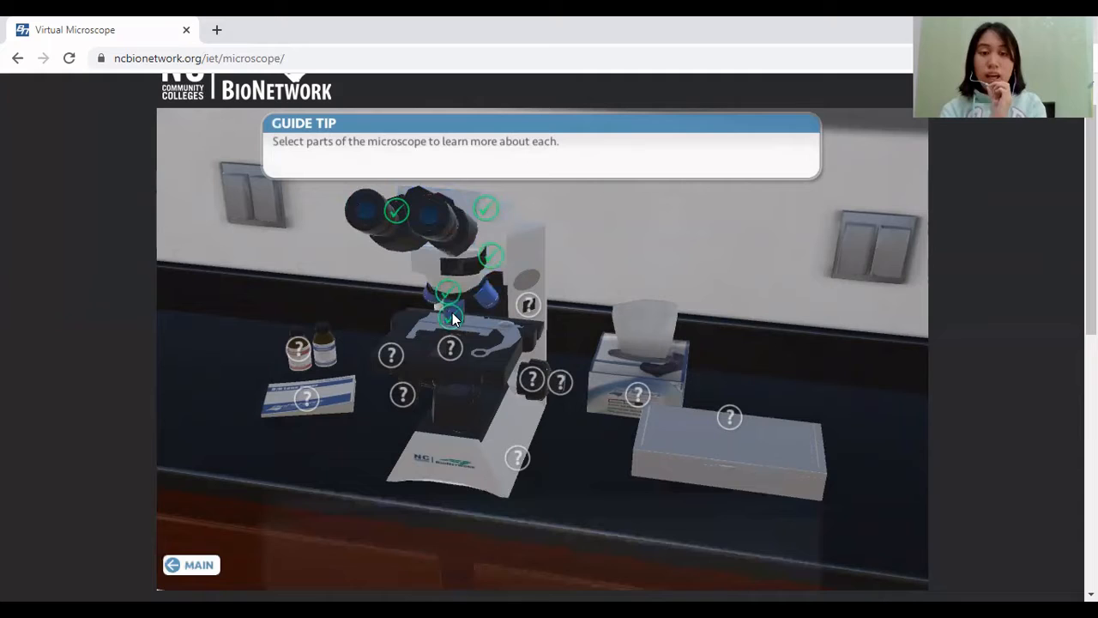
pyautogui.click(450, 316)
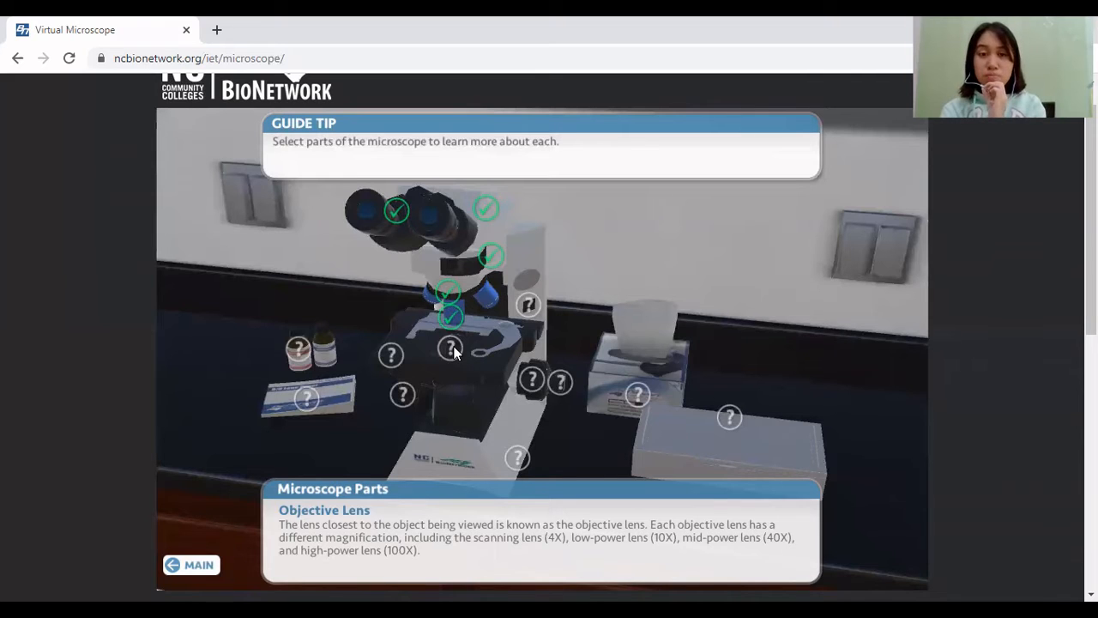
pyautogui.click(450, 346)
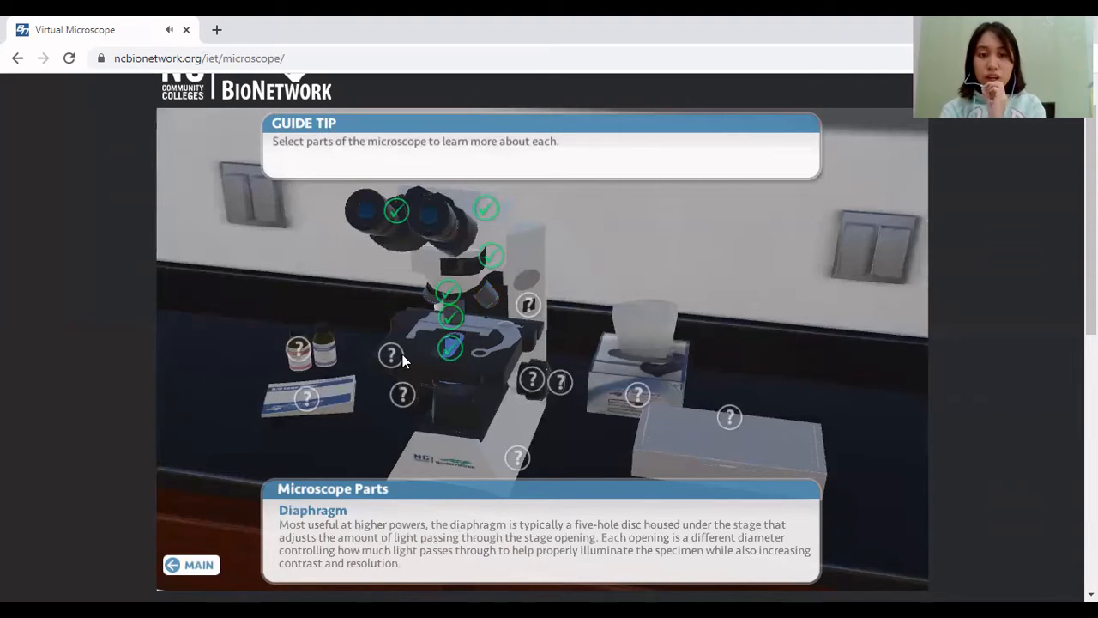
pyautogui.click(391, 355)
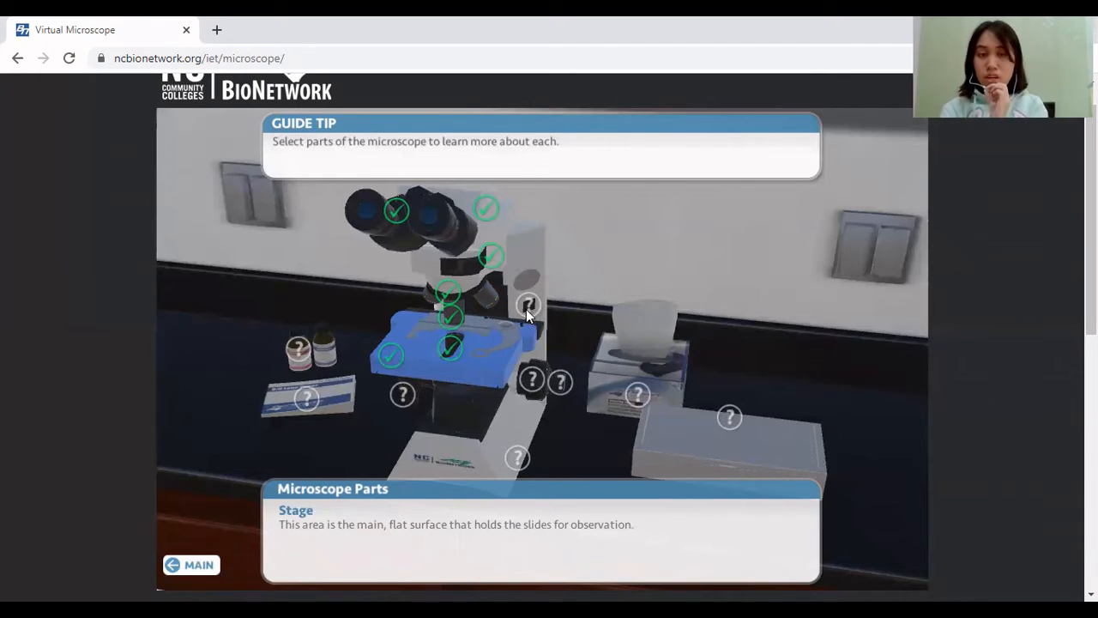
# Read the on/off switch, coarse focus knob and base descriptions
pyautogui.click(528, 305)
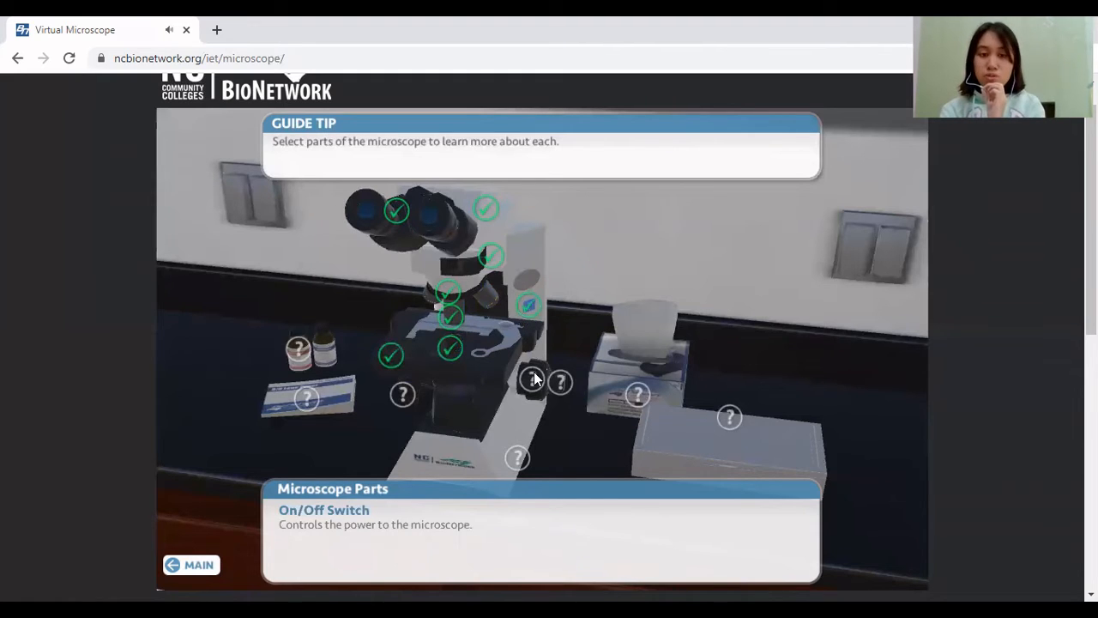
pyautogui.click(532, 380)
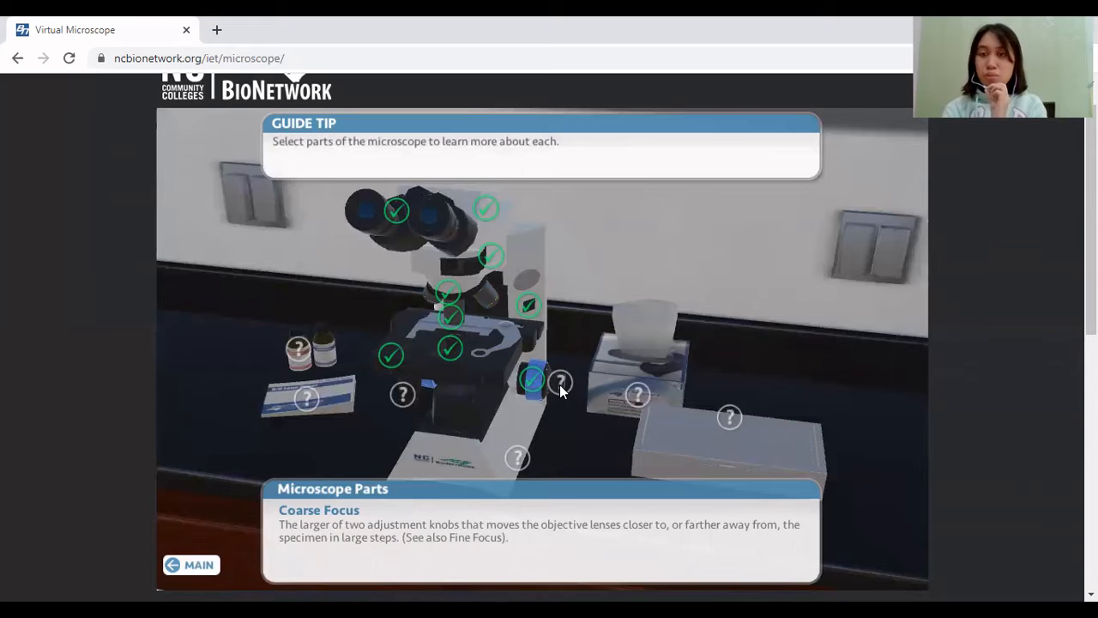
pyautogui.click(559, 381)
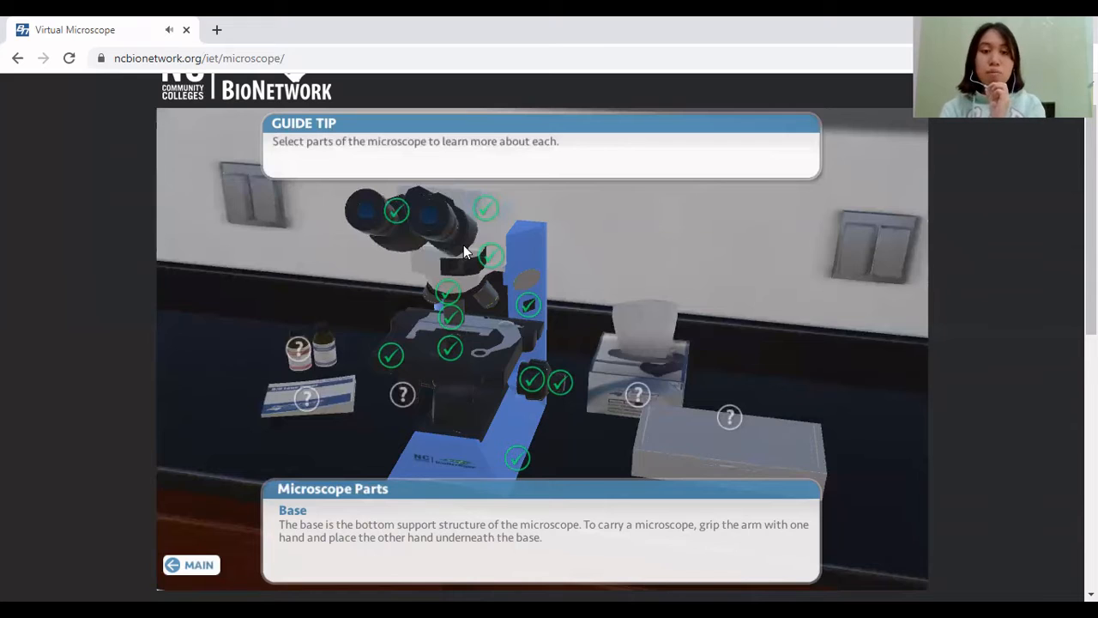
pyautogui.moveTo(346, 317)
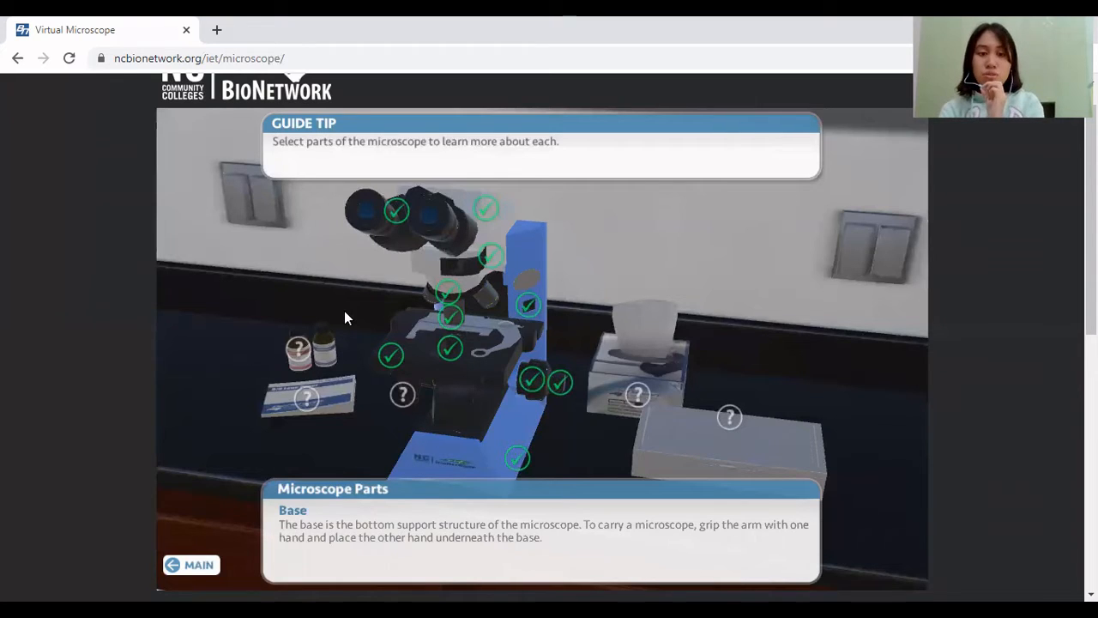
# Read the immersion oil and slide descriptions, checking off the remaining parts
pyautogui.click(298, 346)
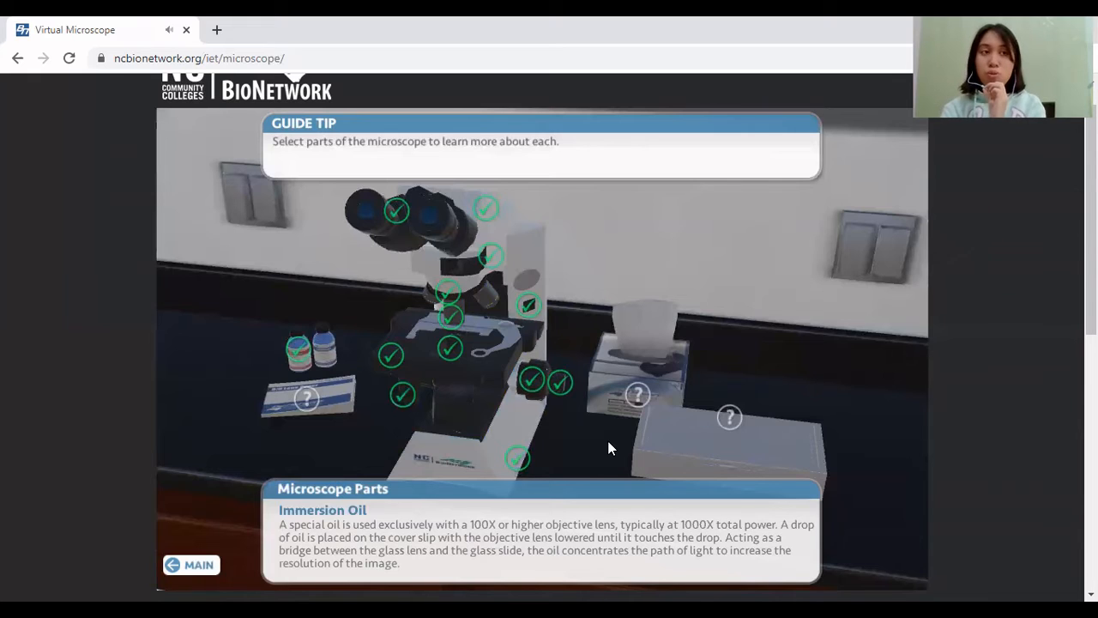
pyautogui.moveTo(566, 441)
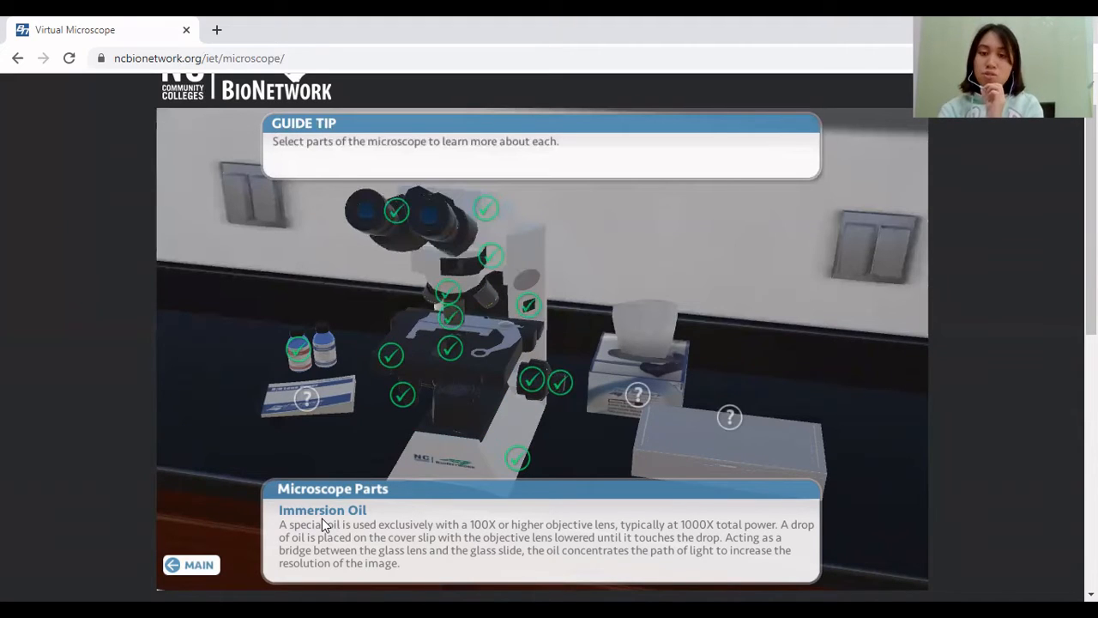
pyautogui.moveTo(645, 394)
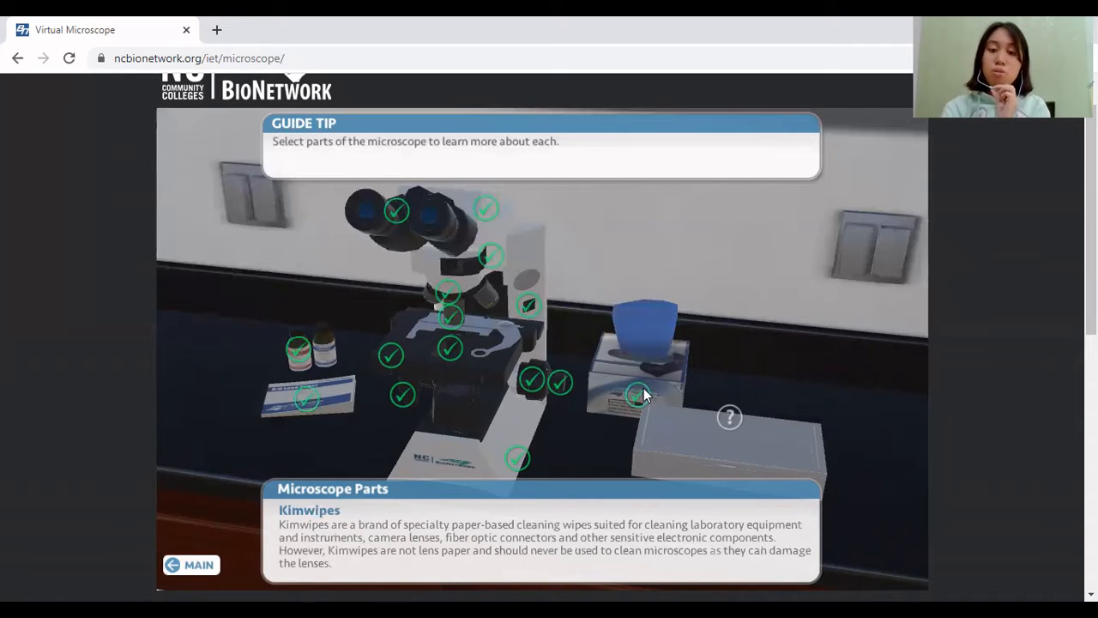
pyautogui.moveTo(849, 466)
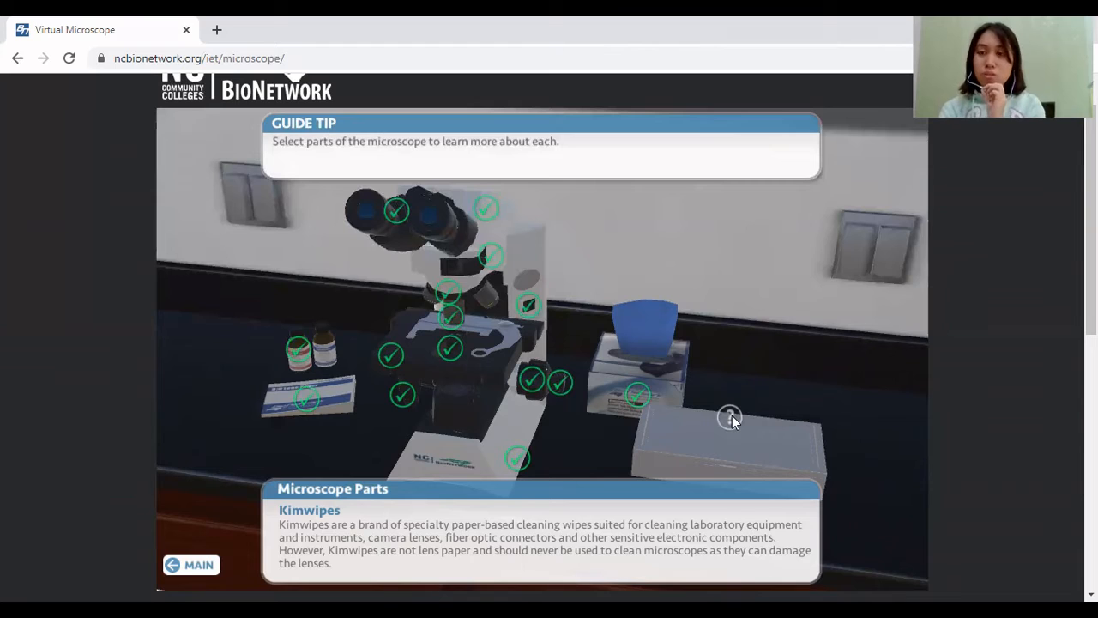
pyautogui.click(727, 421)
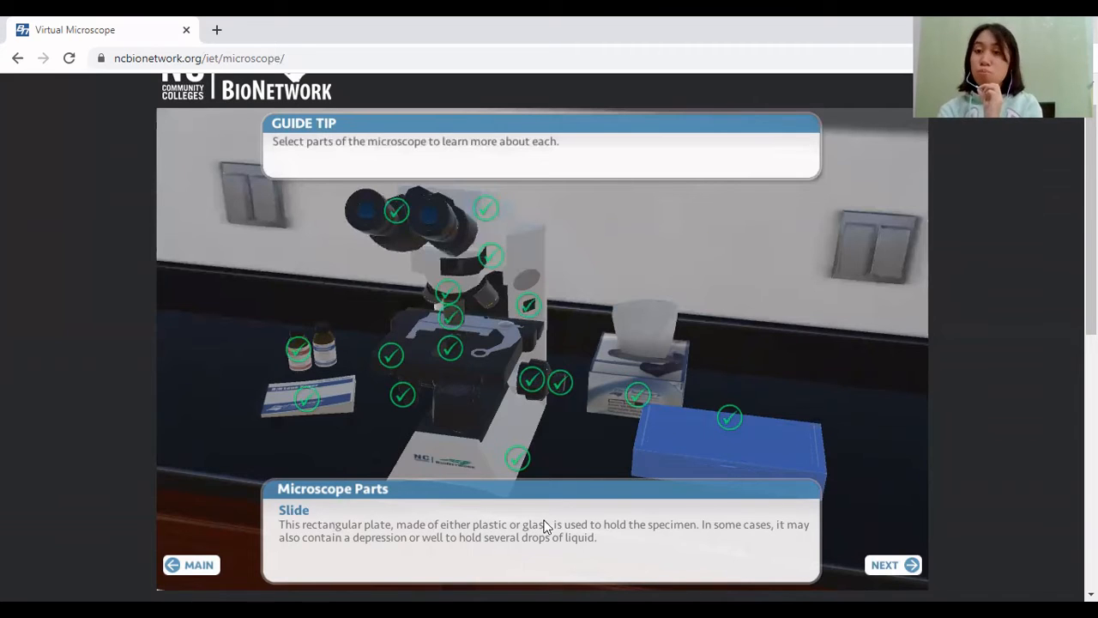
pyautogui.moveTo(879, 545)
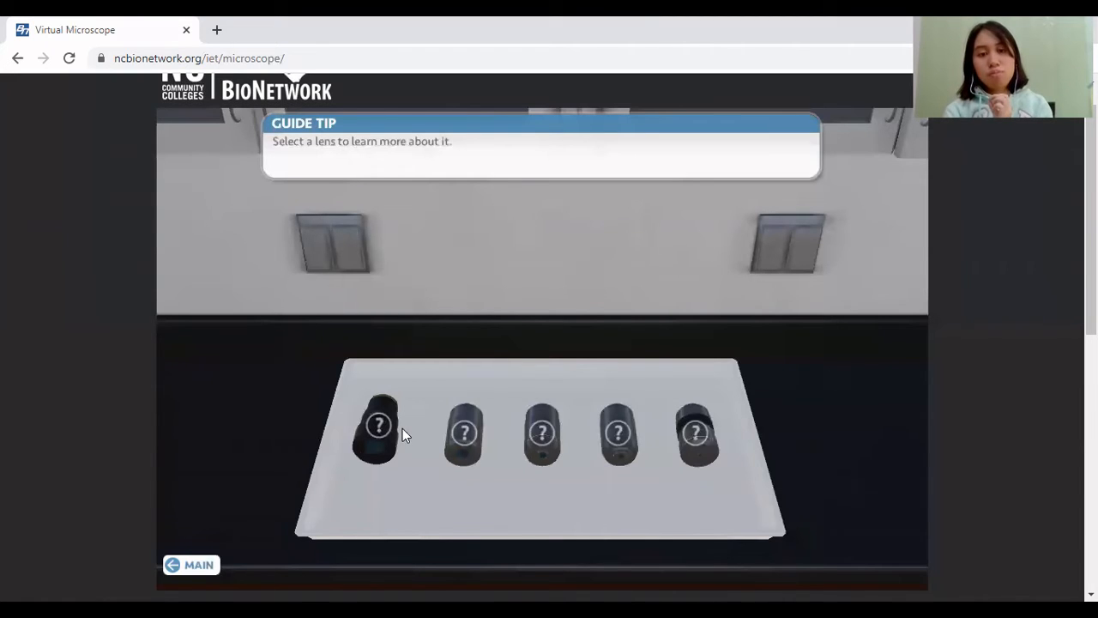
# Read the eyepiece, 4X scanning and 40X high power lens descriptions, then return to the lab
pyautogui.click(463, 432)
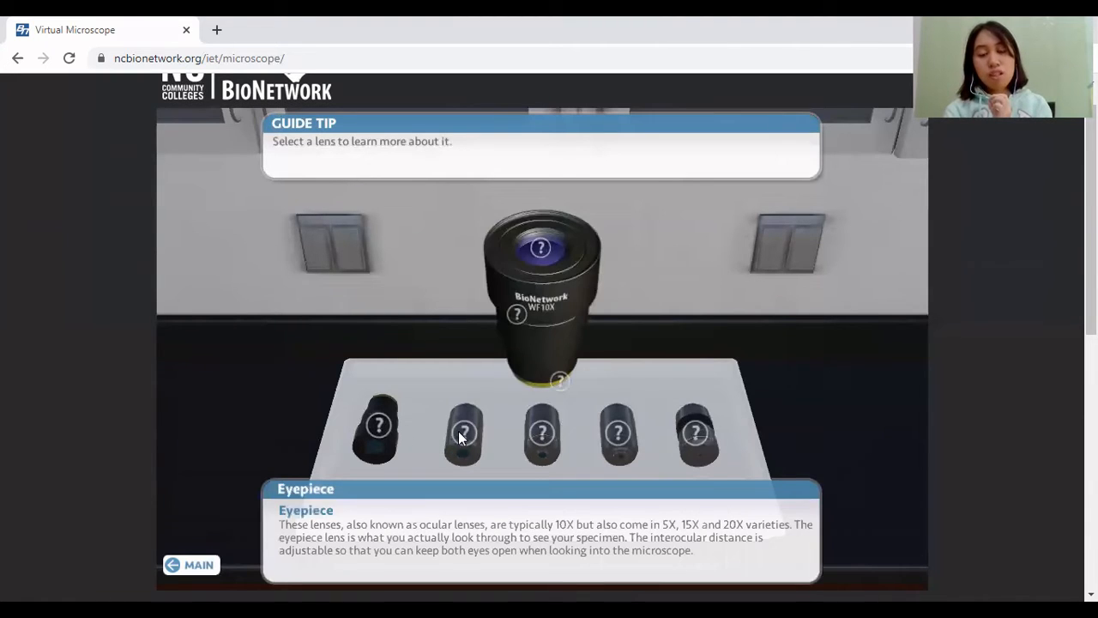
pyautogui.click(377, 425)
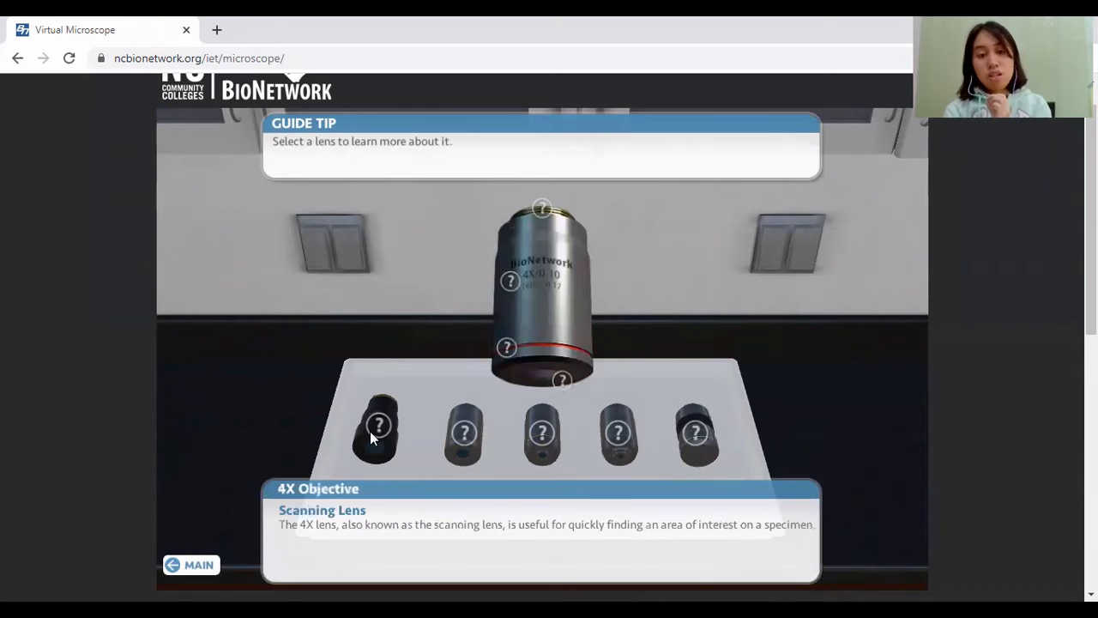
pyautogui.click(377, 429)
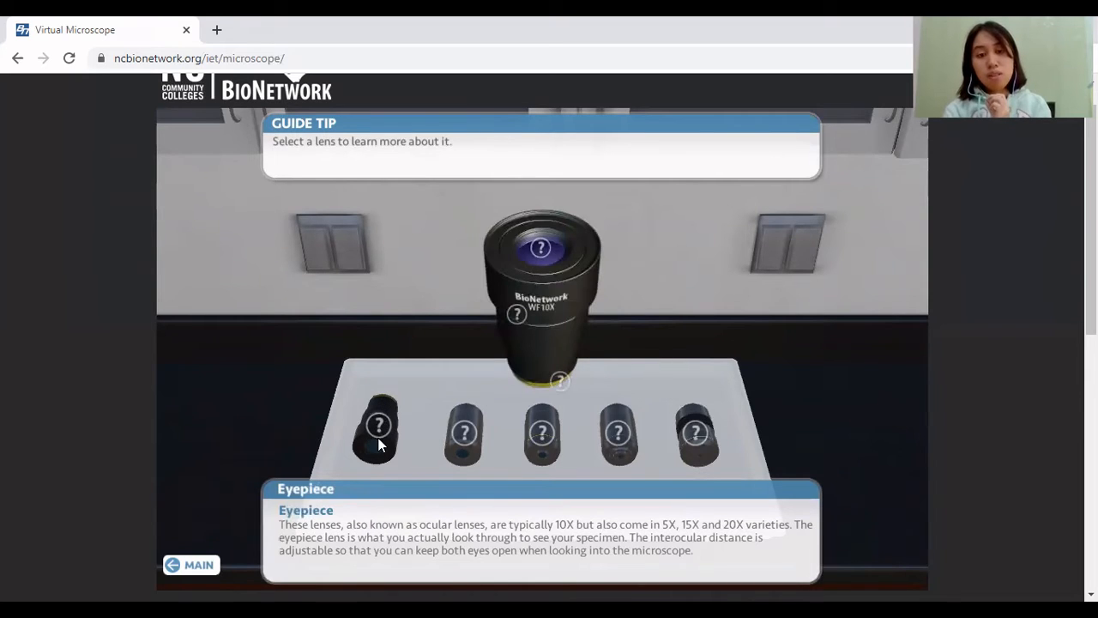
pyautogui.moveTo(463, 440)
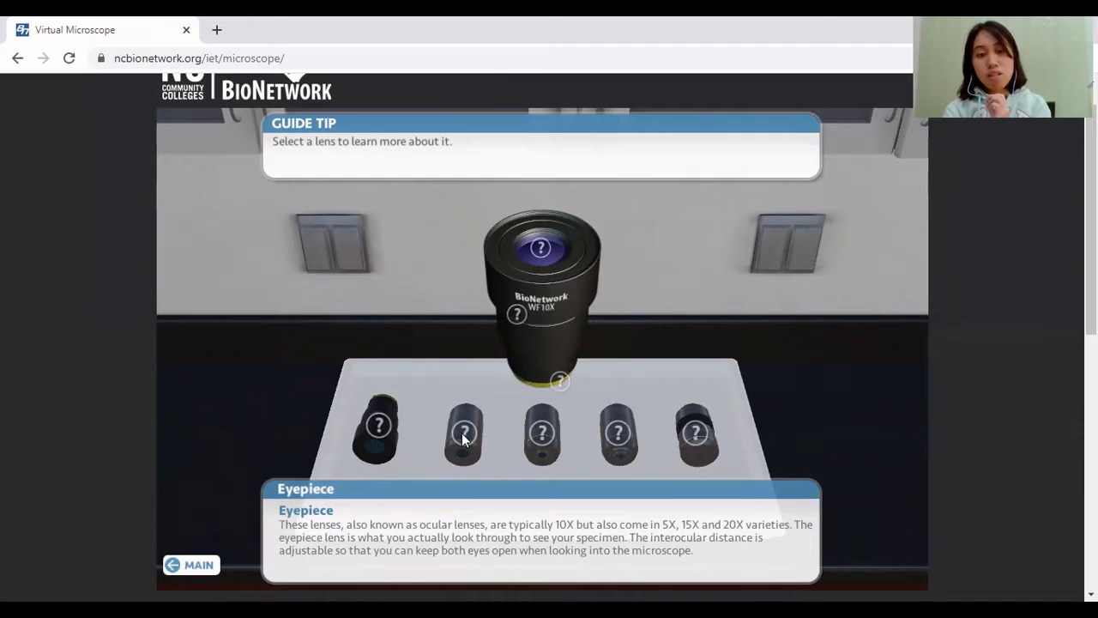
pyautogui.click(542, 432)
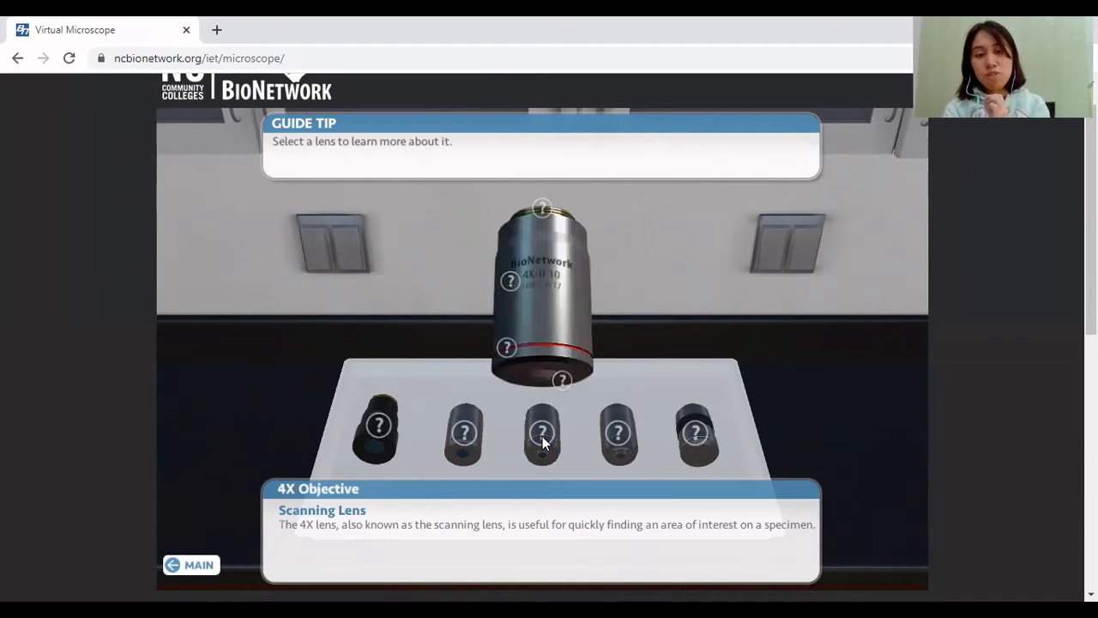
pyautogui.click(695, 432)
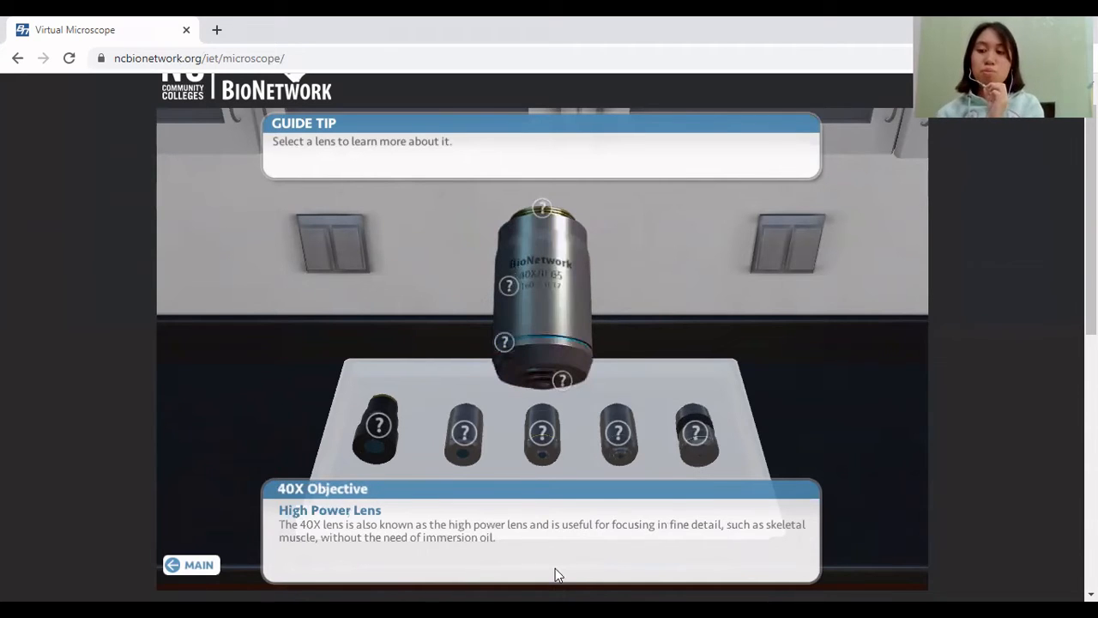
pyautogui.click(192, 565)
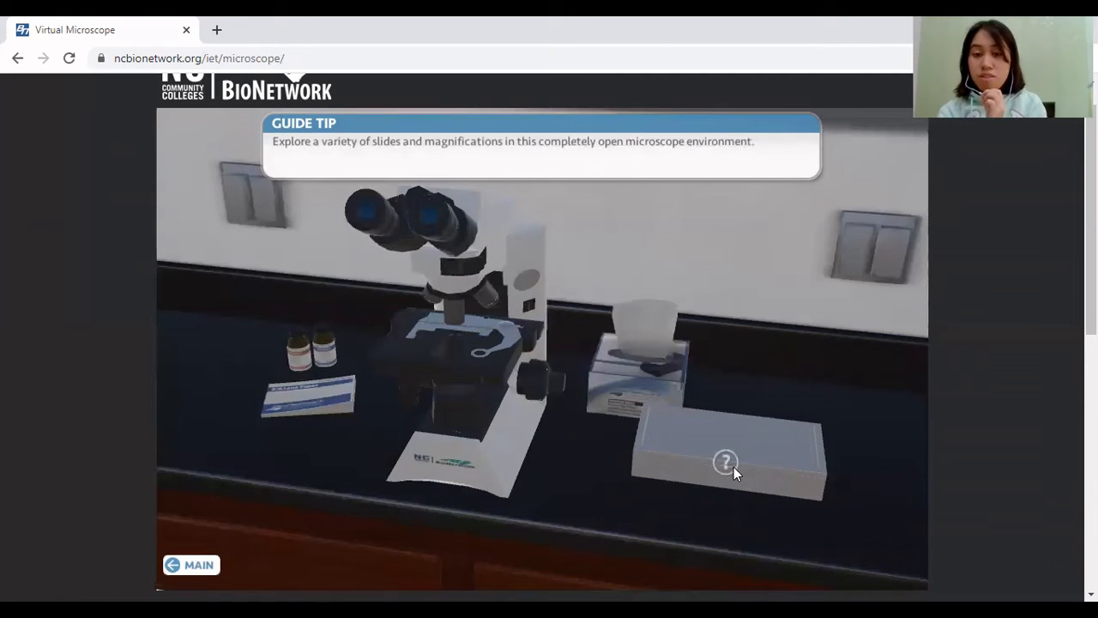
# Load the Letter E slide from the Sample Slides catalog onto the microscope
pyautogui.click(724, 462)
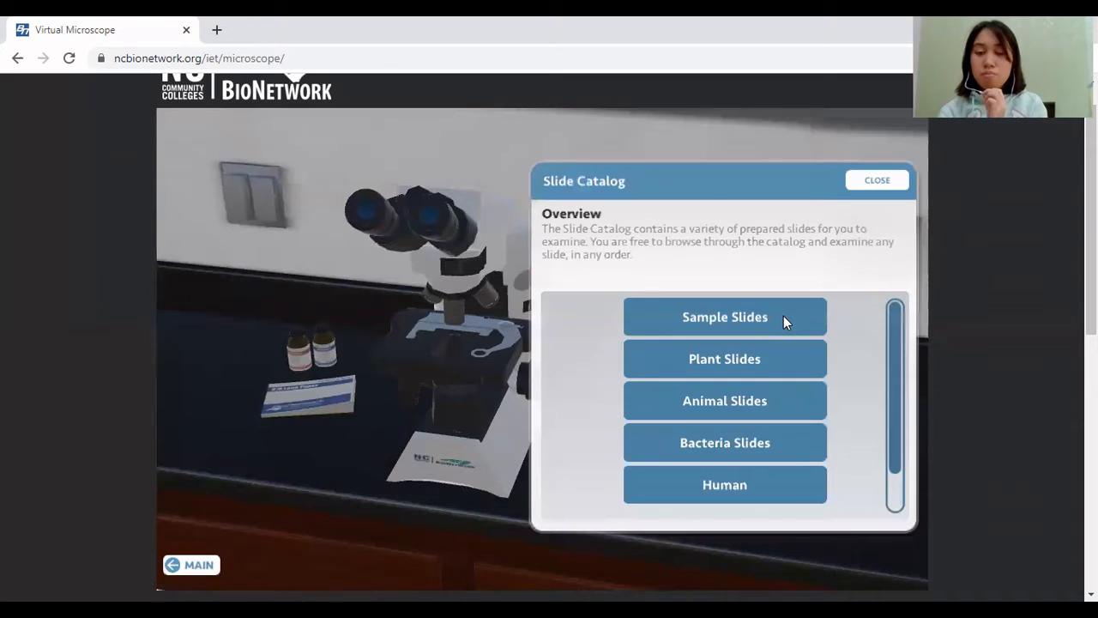
pyautogui.moveTo(690, 316)
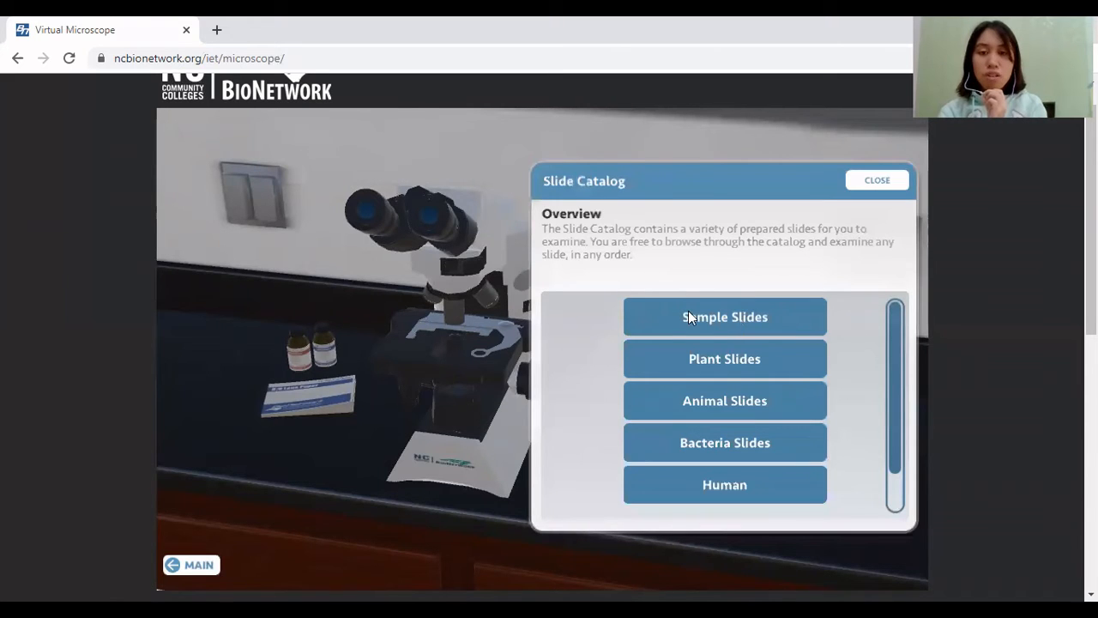
pyautogui.click(725, 315)
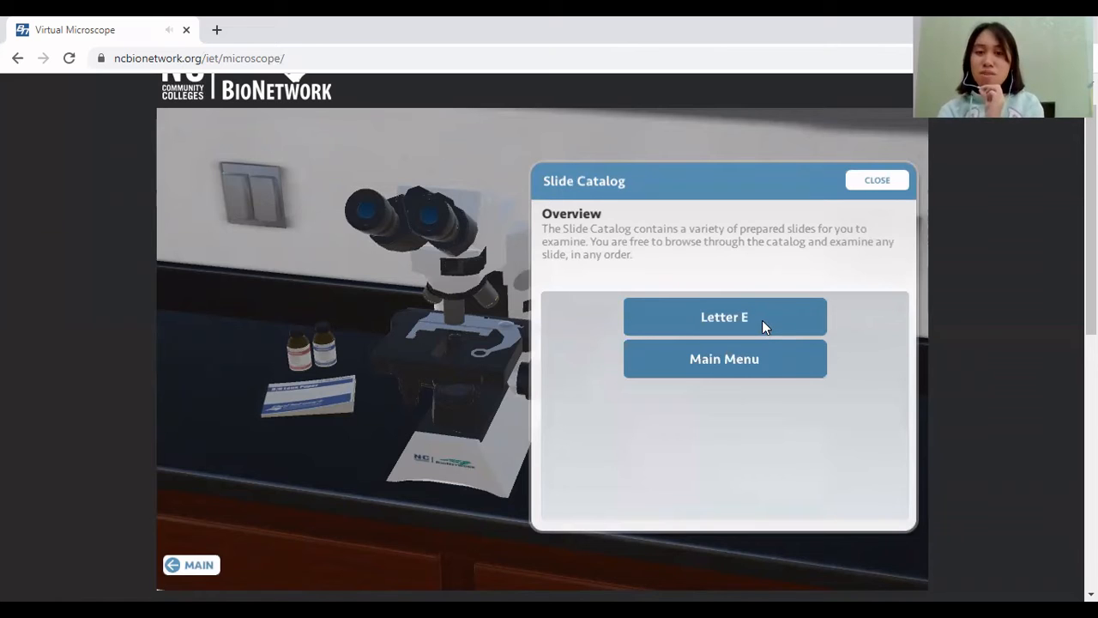
pyautogui.moveTo(672, 324)
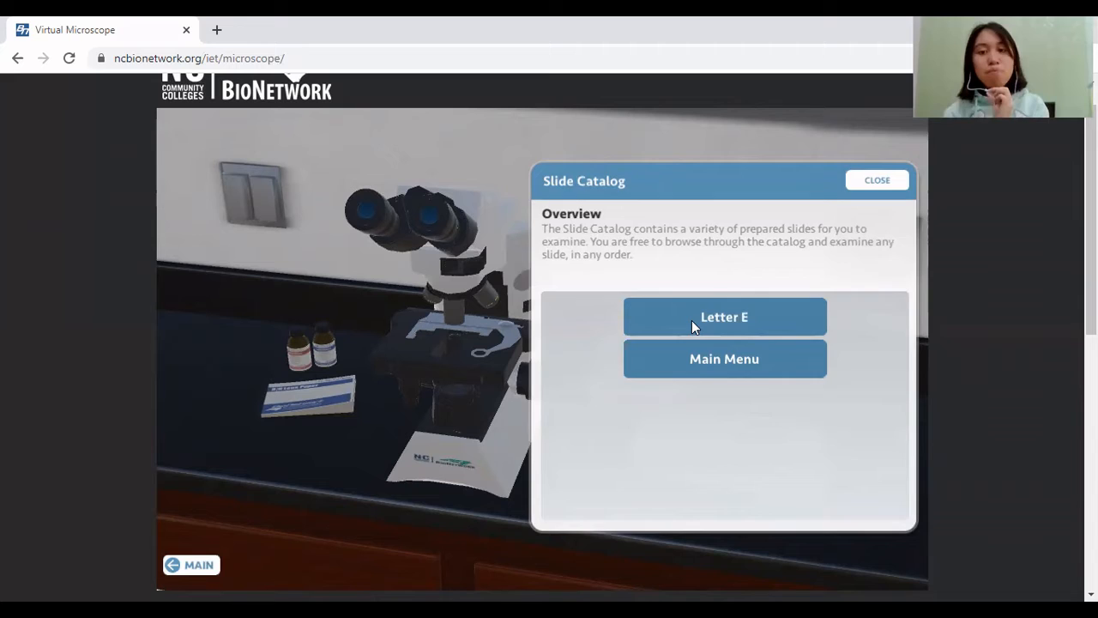
pyautogui.click(724, 316)
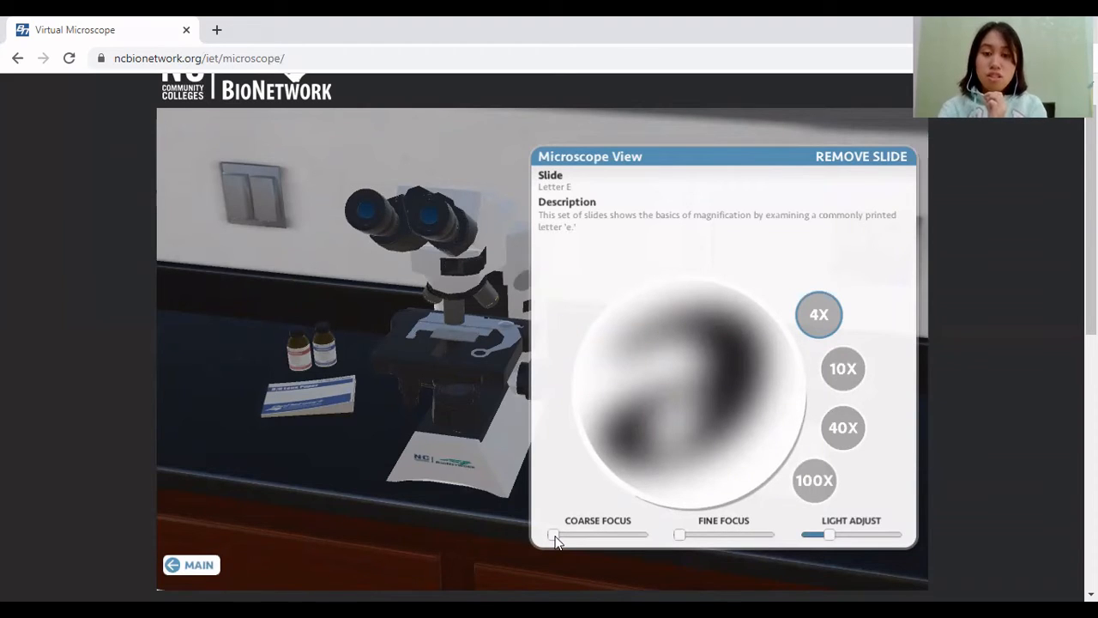
# Bring the letter into sharp focus at 4X with coarse and fine focus, and adjust the light
pyautogui.moveTo(552, 535); pyautogui.dragTo(577, 535)
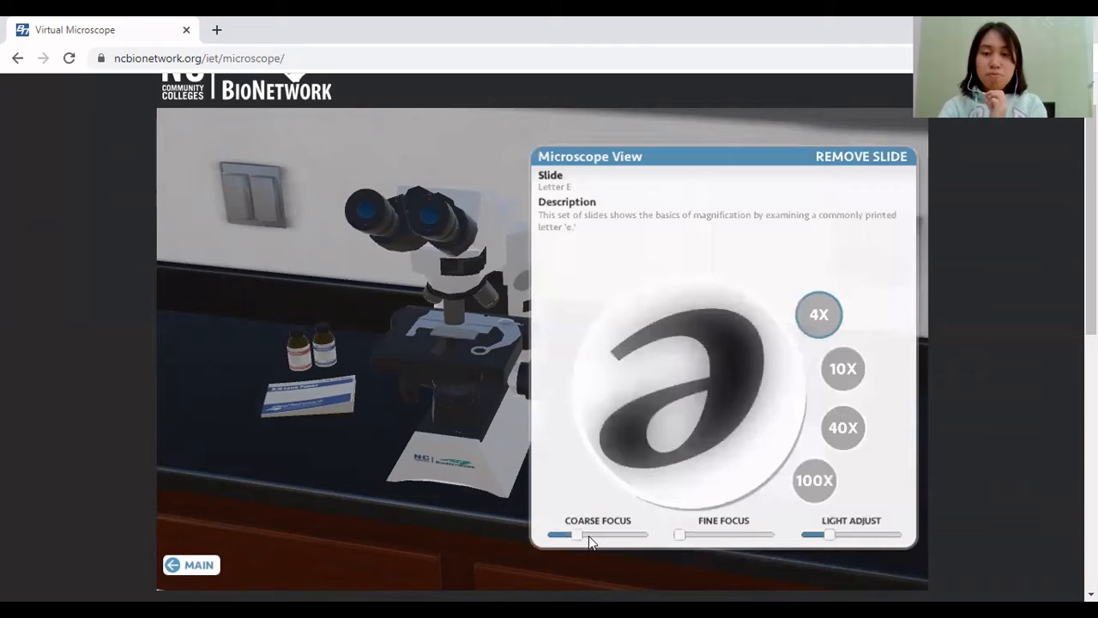
pyautogui.moveTo(575, 535); pyautogui.dragTo(597, 535)
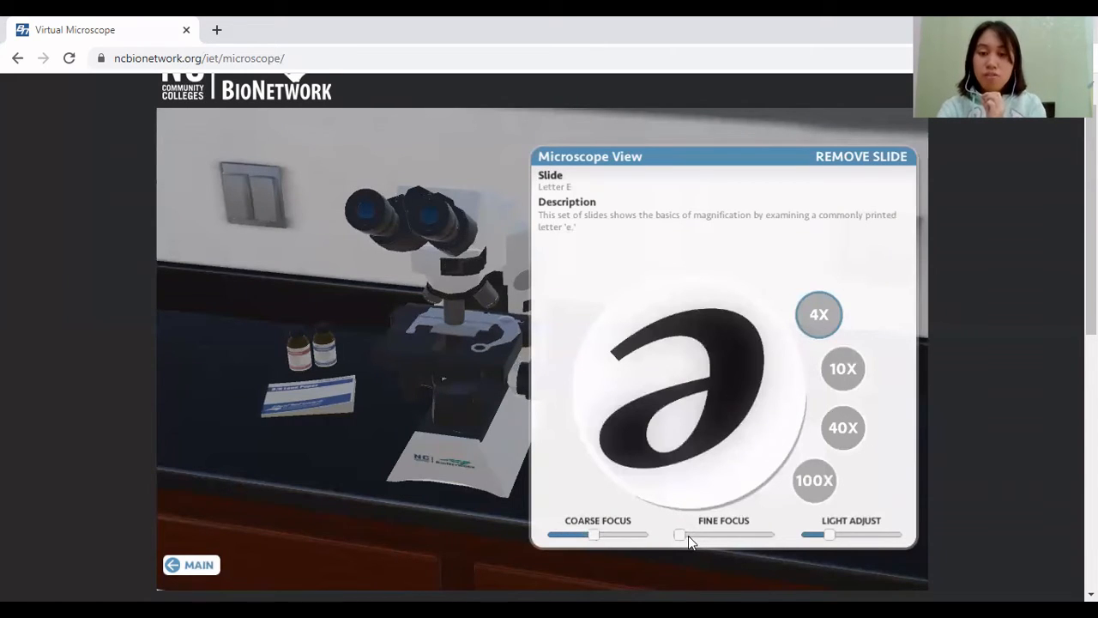
pyautogui.moveTo(678, 534); pyautogui.dragTo(700, 534)
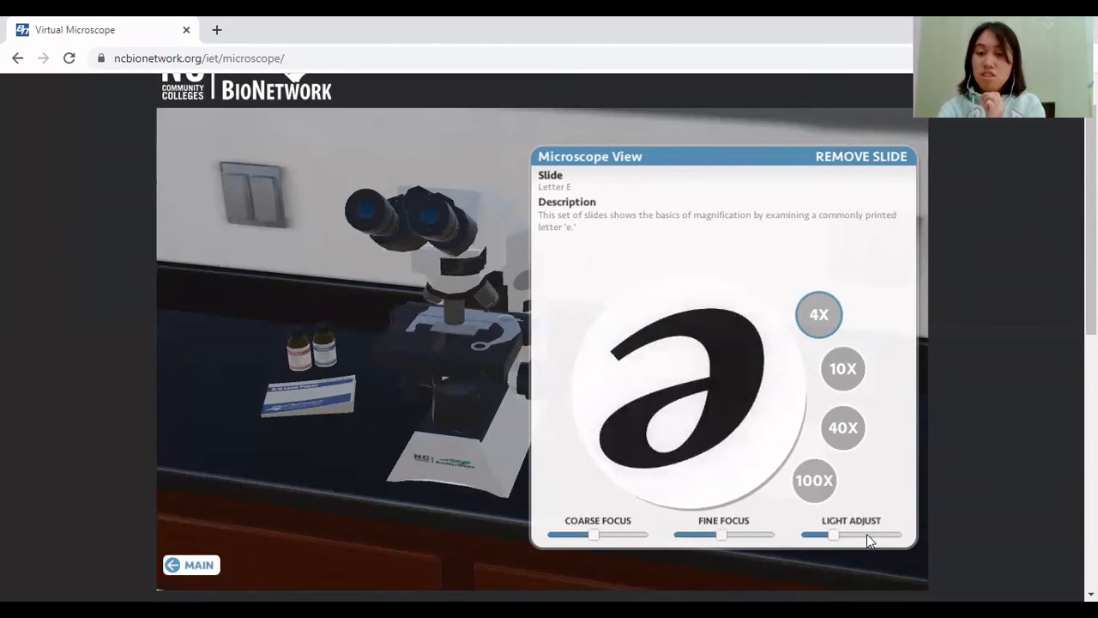
pyautogui.moveTo(838, 535); pyautogui.dragTo(822, 535)
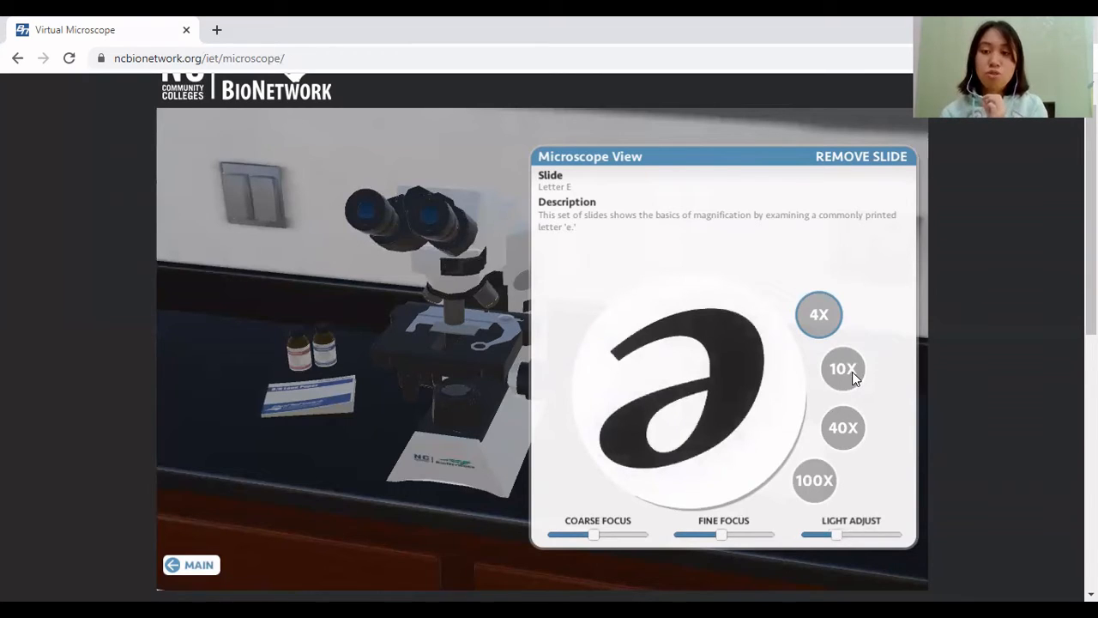
# Switch to 10X magnification and refocus the enlarged letter with coarse and fine focus
pyautogui.click(843, 367)
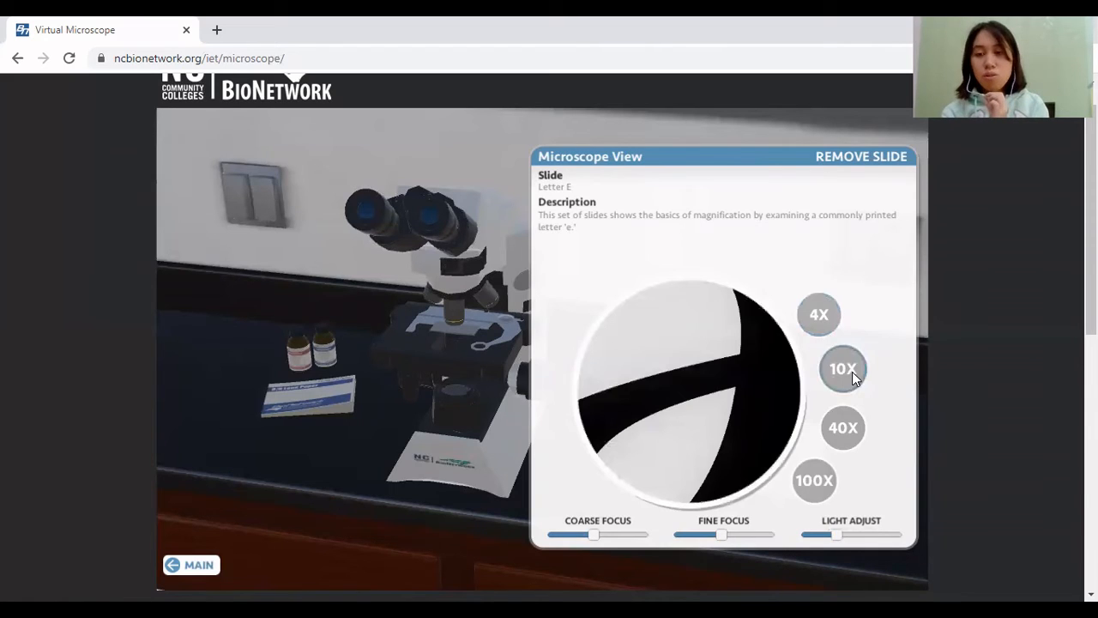
pyautogui.moveTo(769, 311)
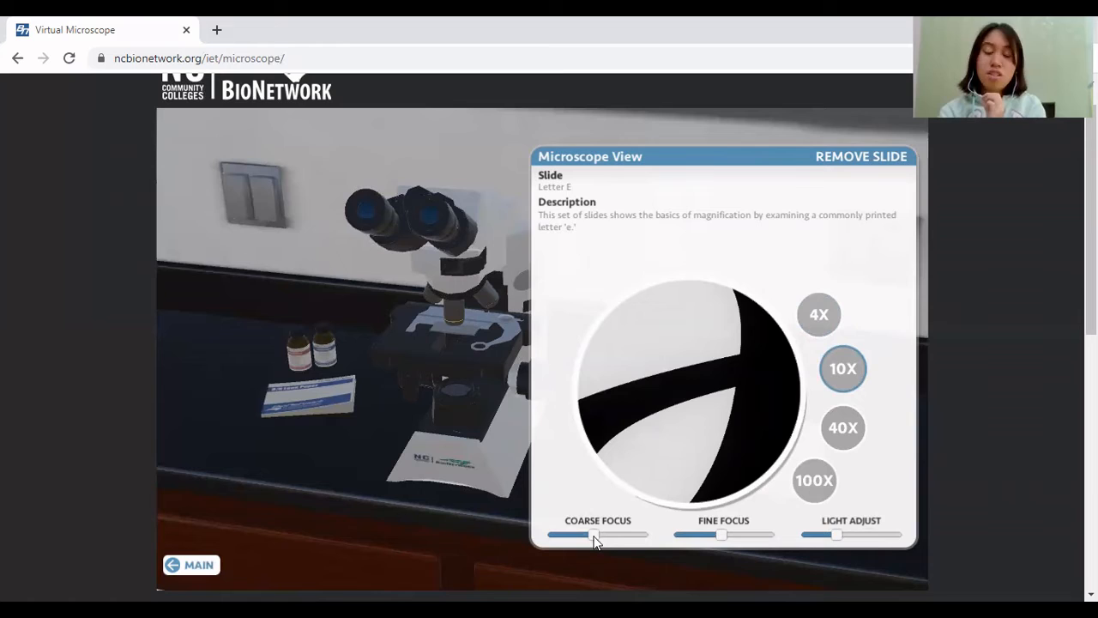
pyautogui.moveTo(581, 535); pyautogui.dragTo(593, 535)
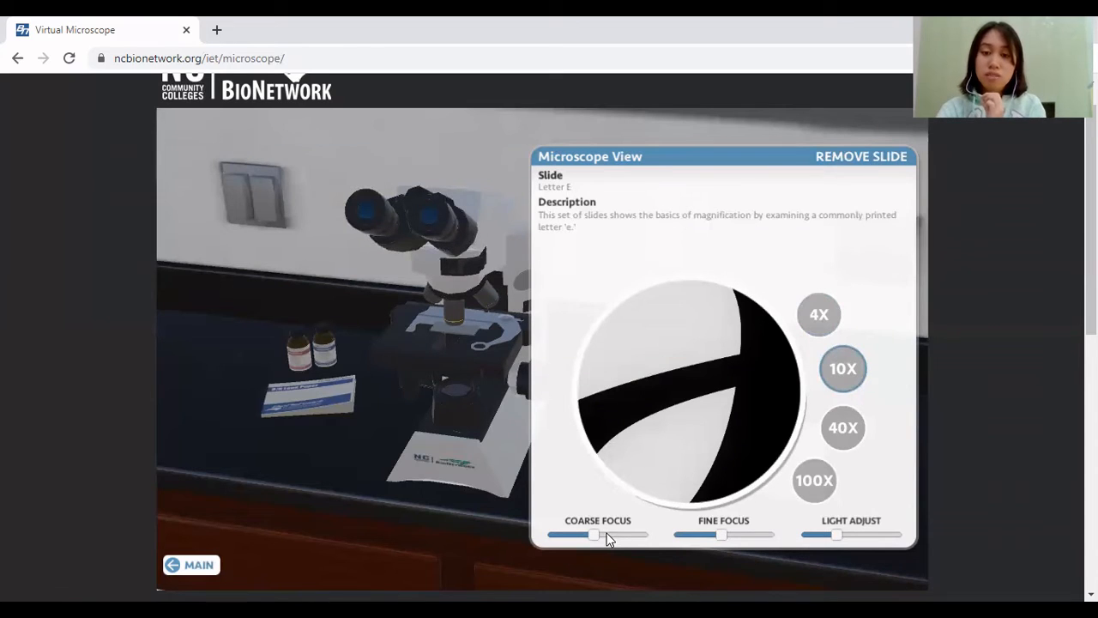
pyautogui.moveTo(594, 535); pyautogui.dragTo(597, 539)
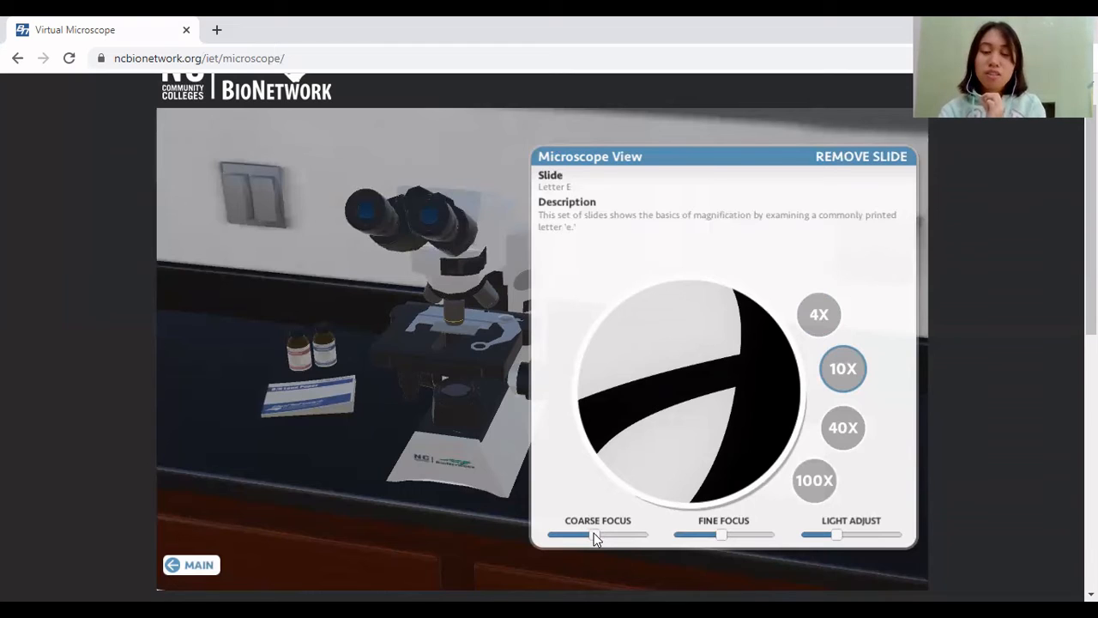
pyautogui.moveTo(597, 535); pyautogui.dragTo(601, 535)
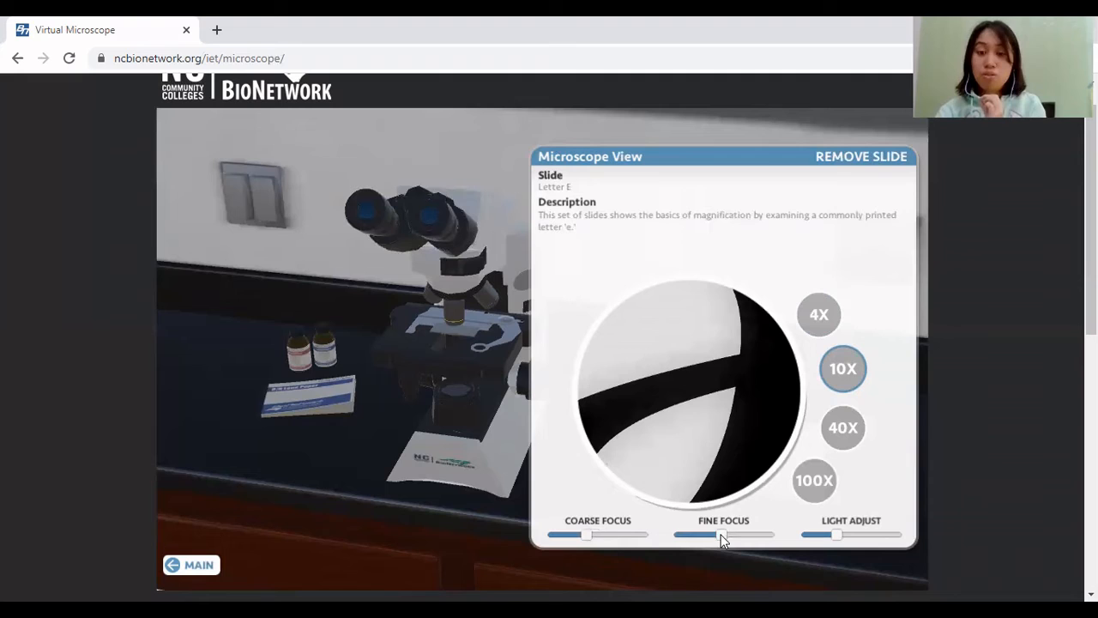
pyautogui.moveTo(703, 536); pyautogui.dragTo(730, 536)
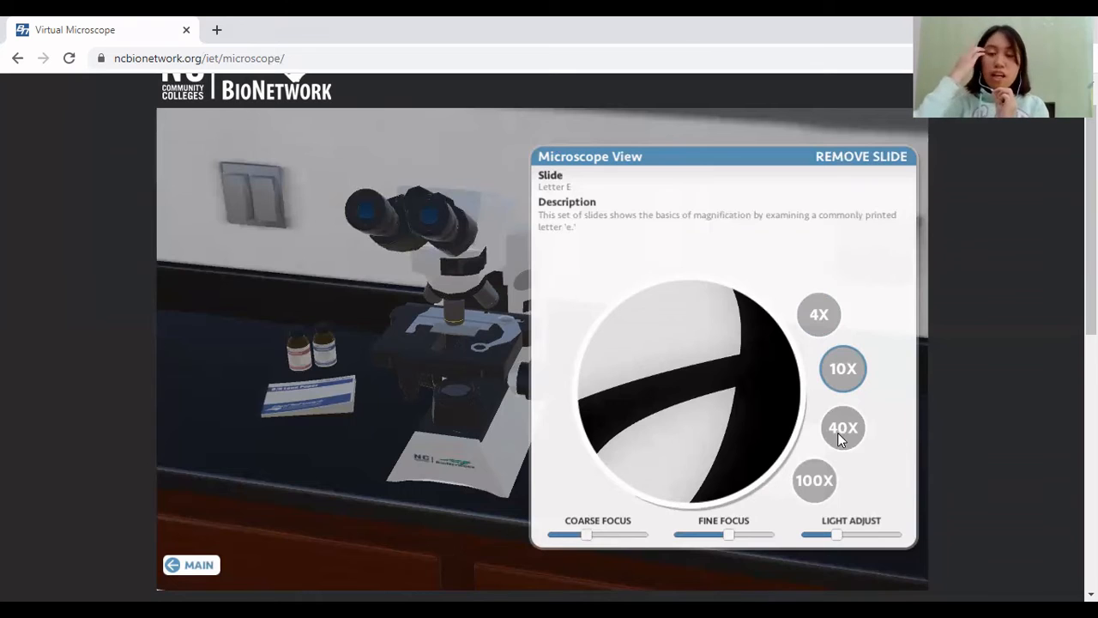
# Switch the Letter E slide to 40X magnification
pyautogui.click(842, 427)
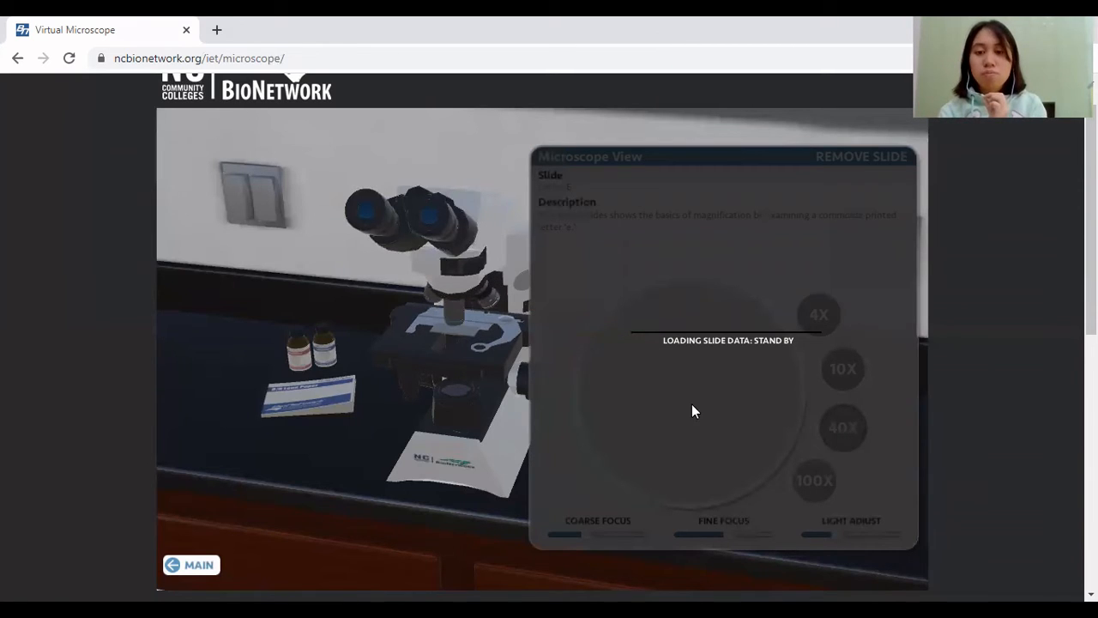
pyautogui.click(842, 428)
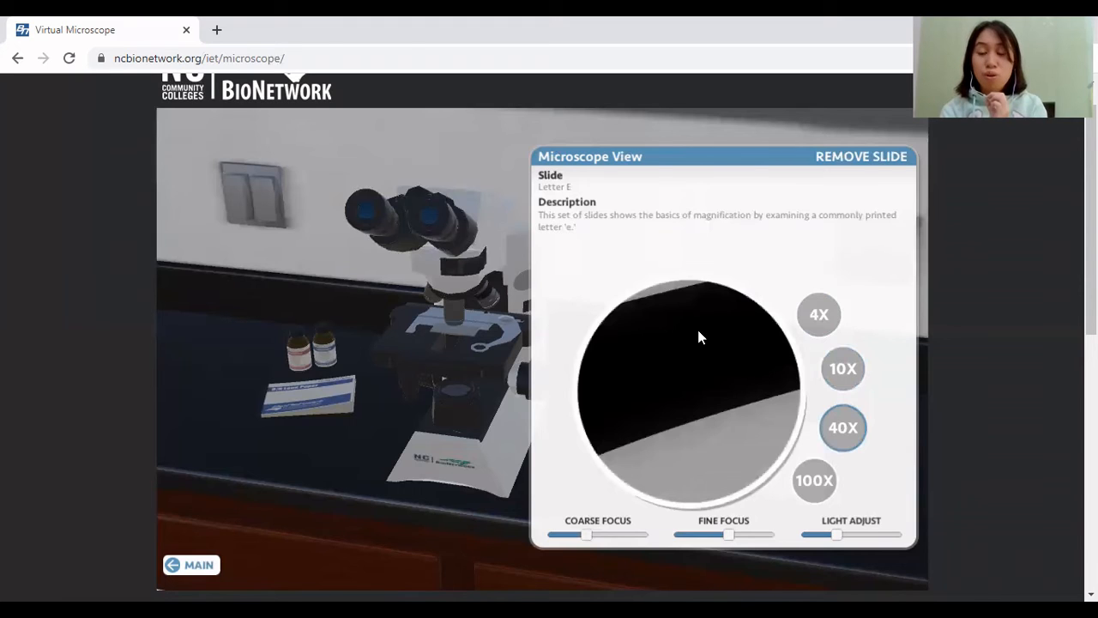
pyautogui.moveTo(604, 340)
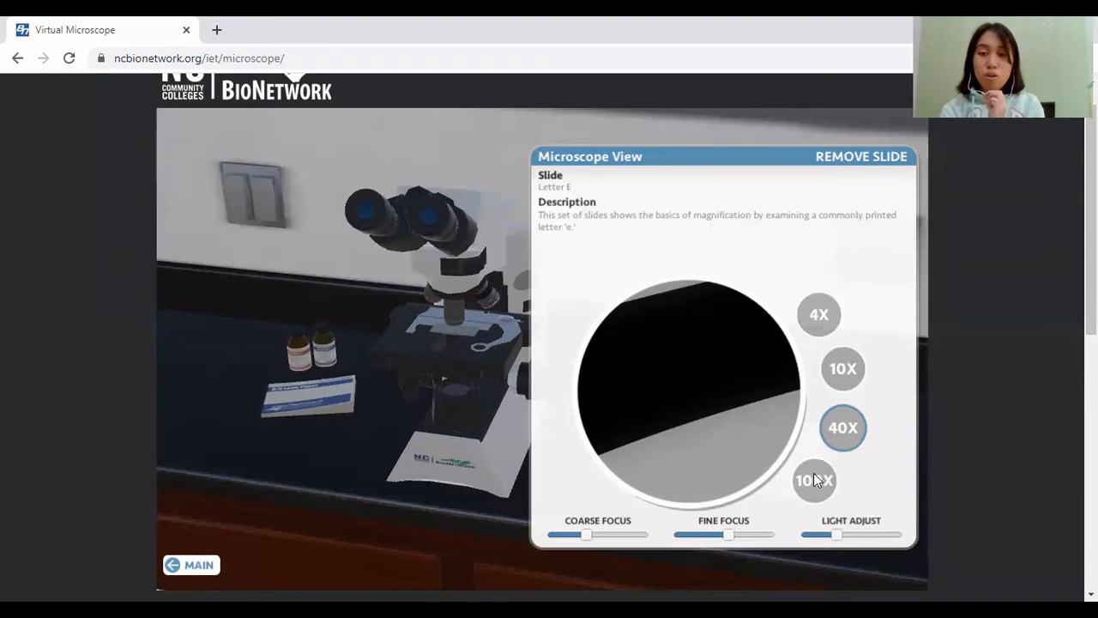
# Switch to the 100X objective, reaching the Add Immersion Oil prompt
pyautogui.click(813, 480)
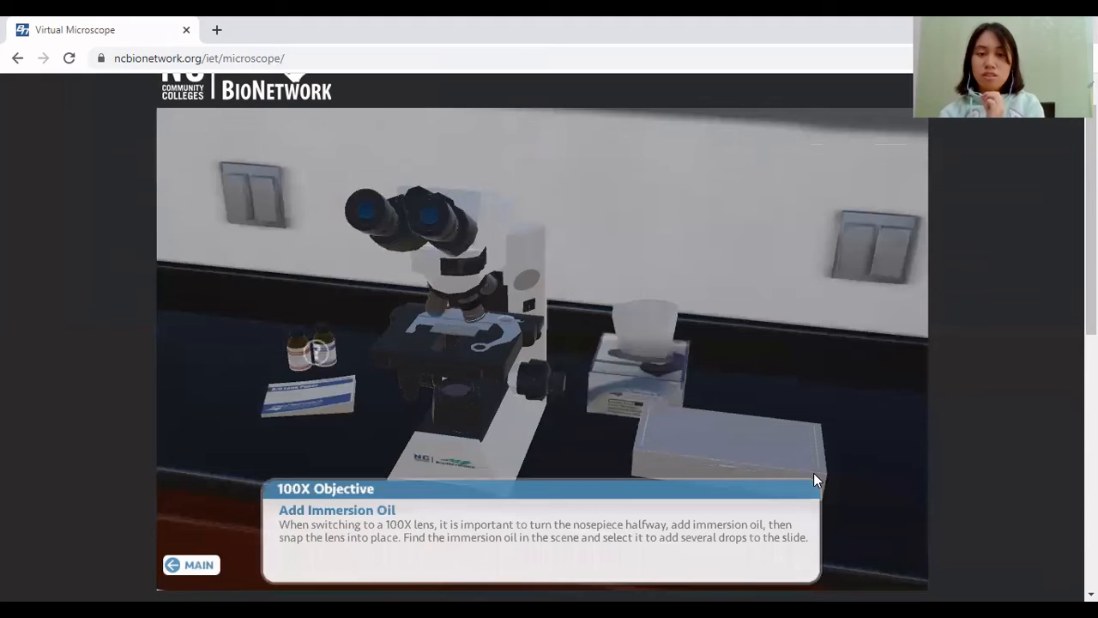
pyautogui.moveTo(484, 425)
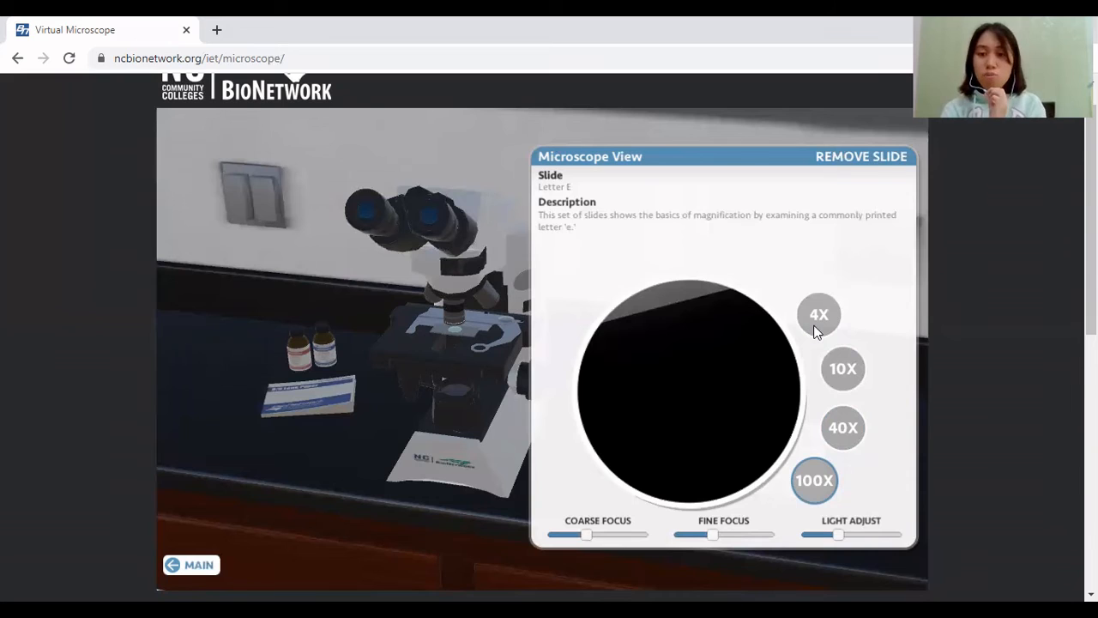
# Dismiss the warning against jumping from 100X to 4X and switch down to 40X instead
pyautogui.click(818, 314)
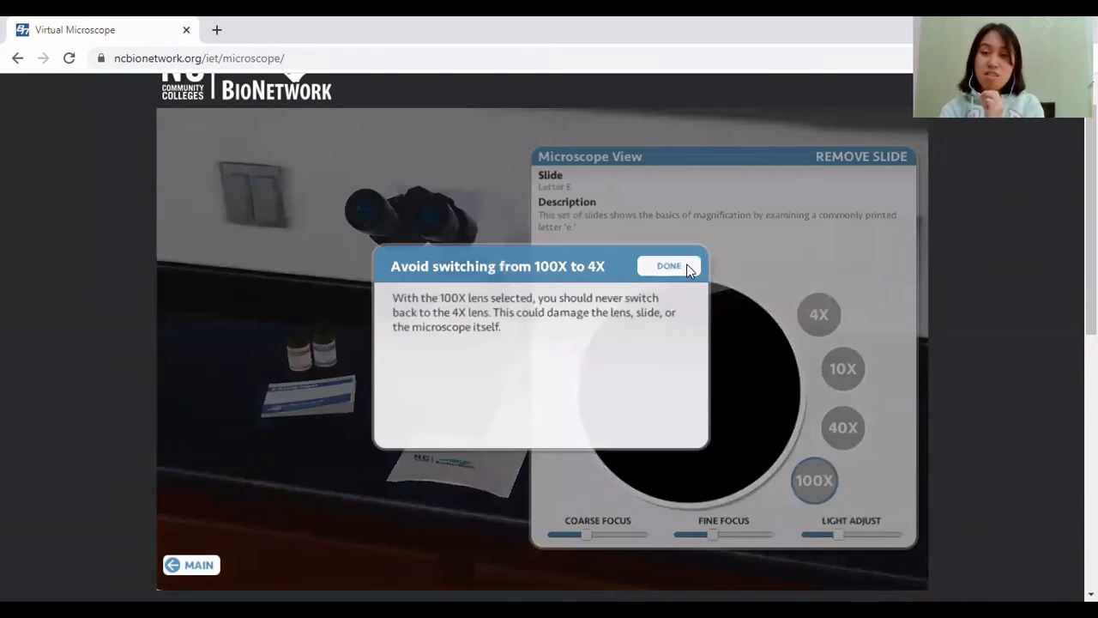
pyautogui.click(669, 264)
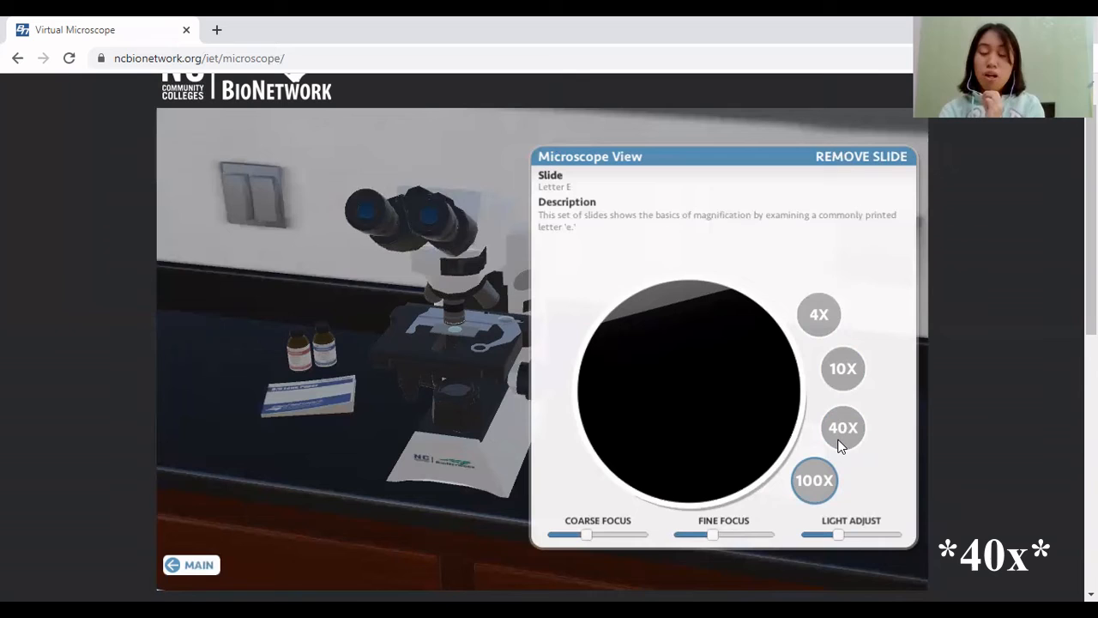
pyautogui.click(842, 427)
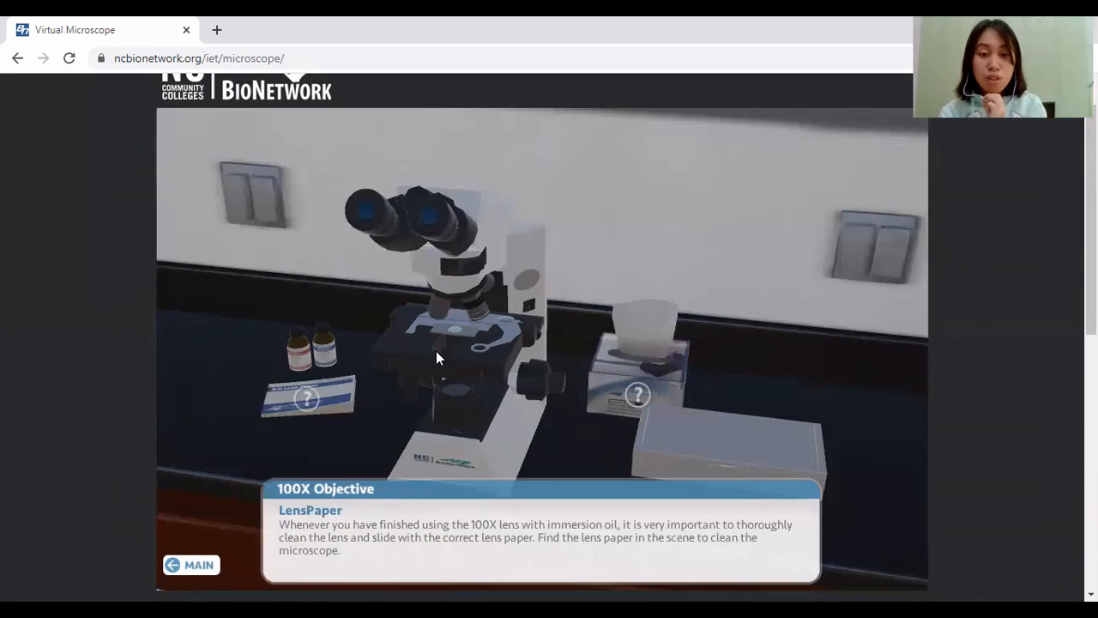
pyautogui.moveTo(318, 419)
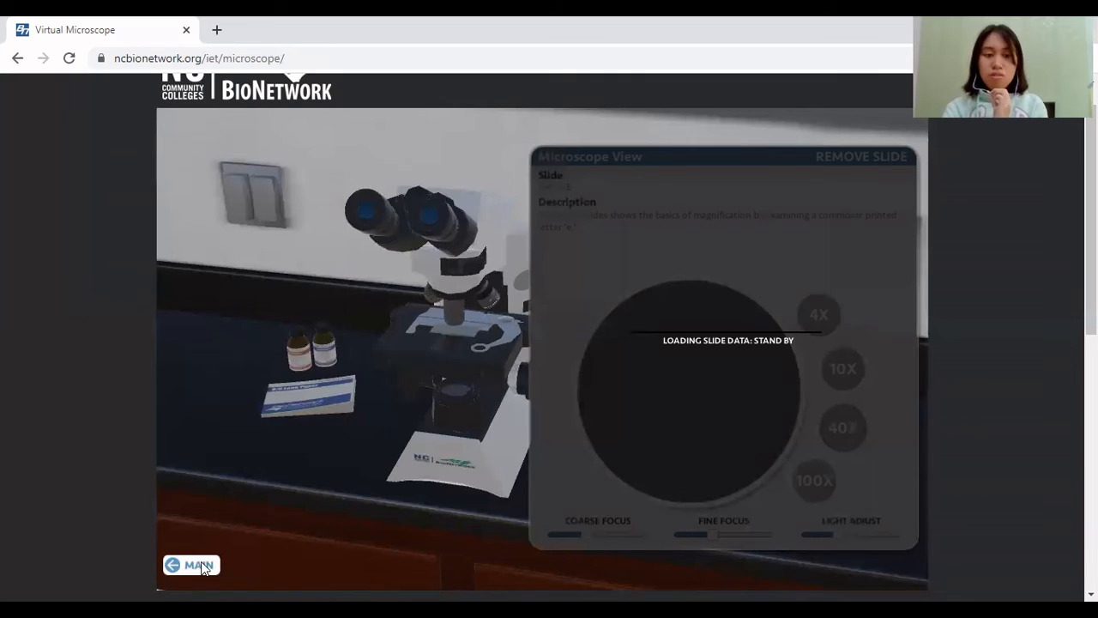
# Leave the Letter E session and load the Plant Cells slide from the slide catalog
pyautogui.click(192, 564)
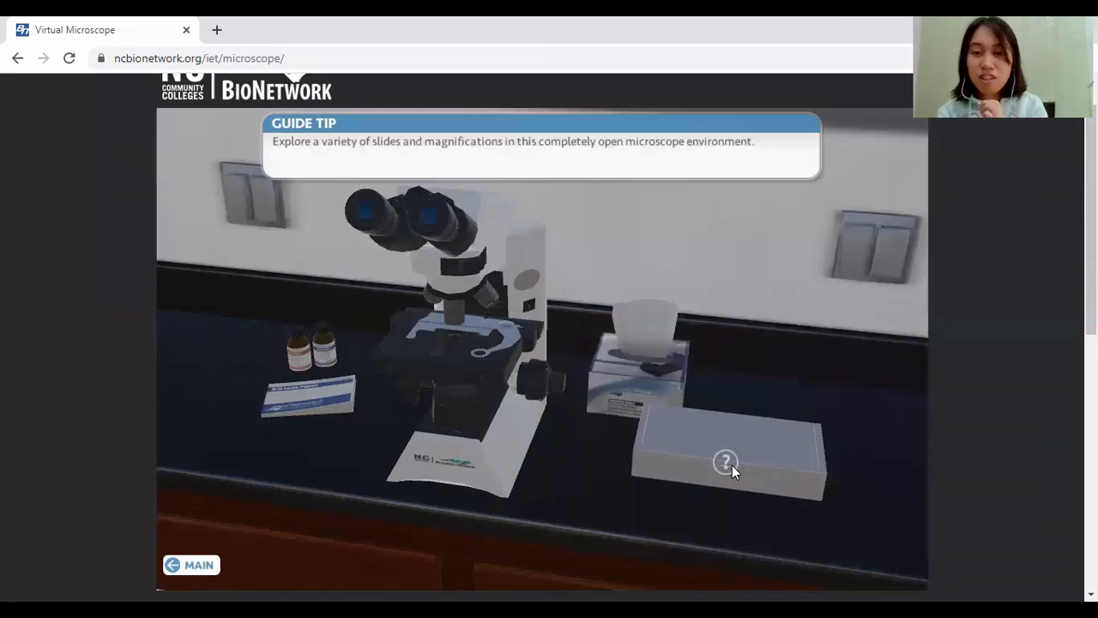
pyautogui.click(724, 461)
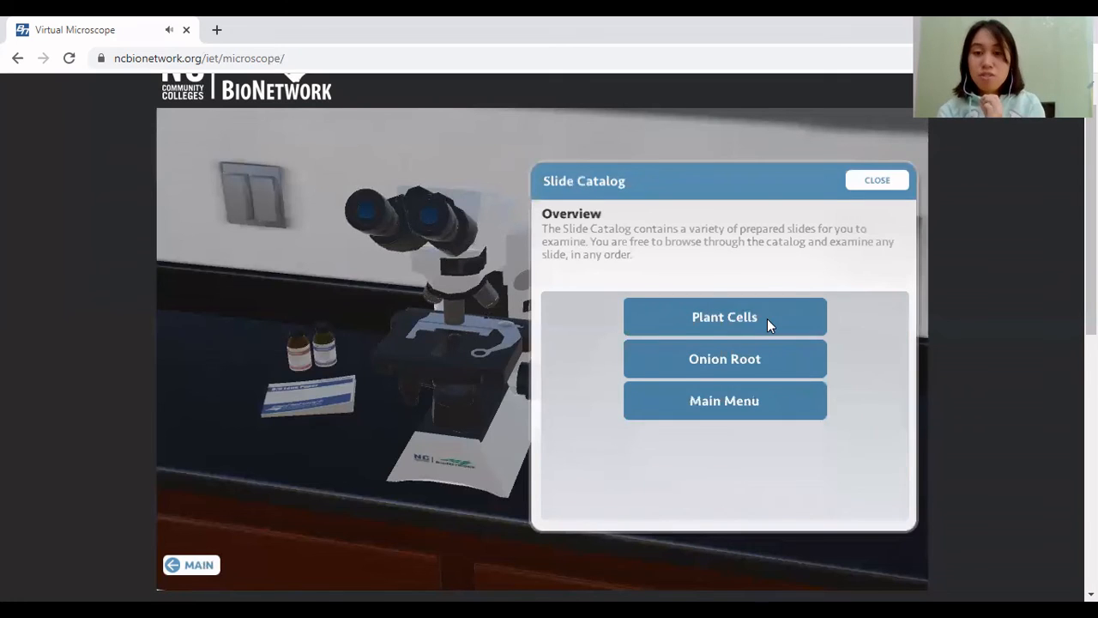
pyautogui.click(724, 315)
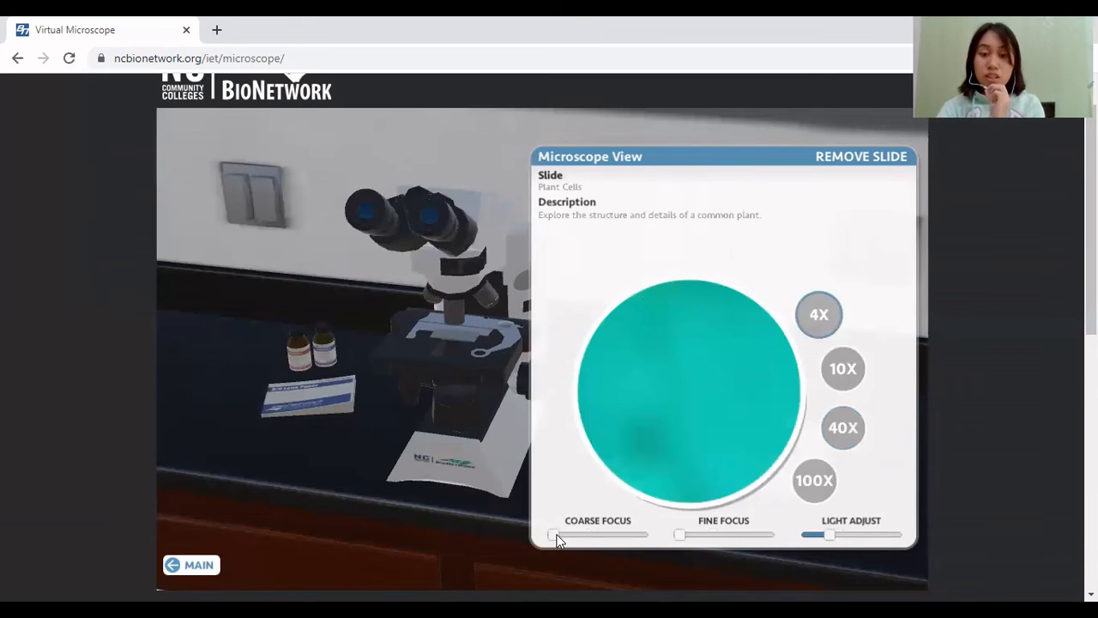
# Bring the Plant Cells into coarse then fine focus at 4X, then view them at 10X and 40X
pyautogui.moveTo(553, 535); pyautogui.dragTo(563, 535)
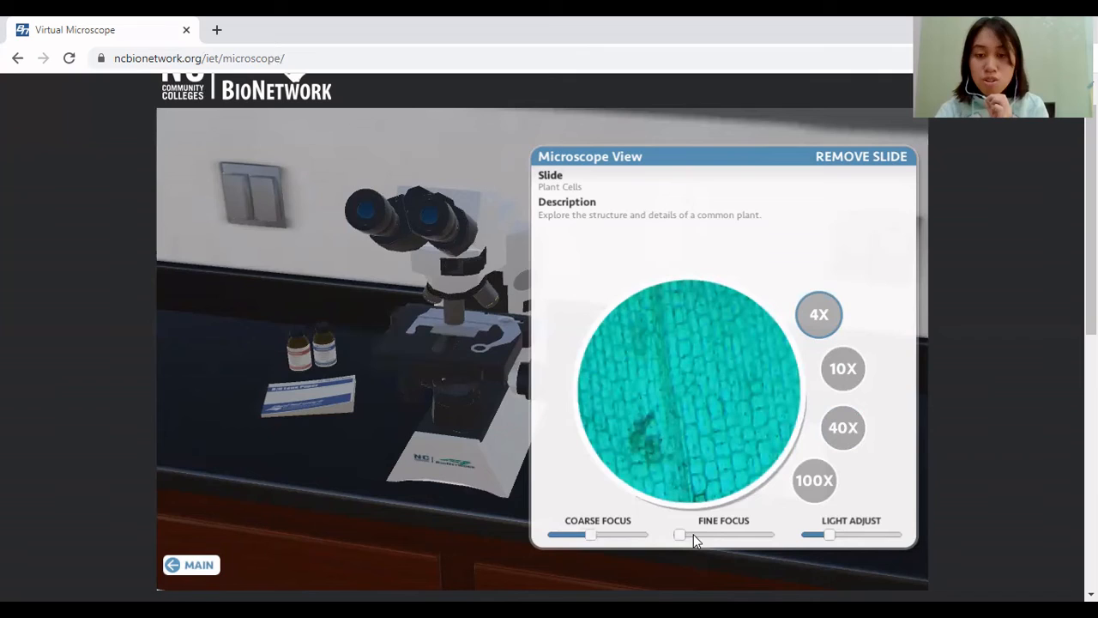
pyautogui.moveTo(679, 535); pyautogui.dragTo(707, 535)
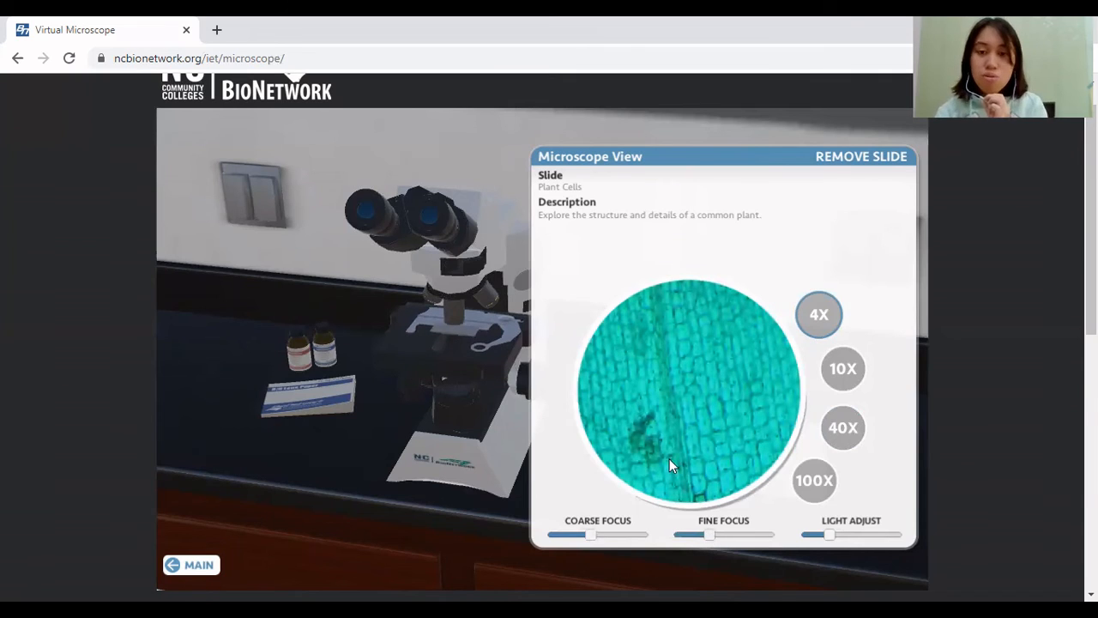
pyautogui.moveTo(868, 371)
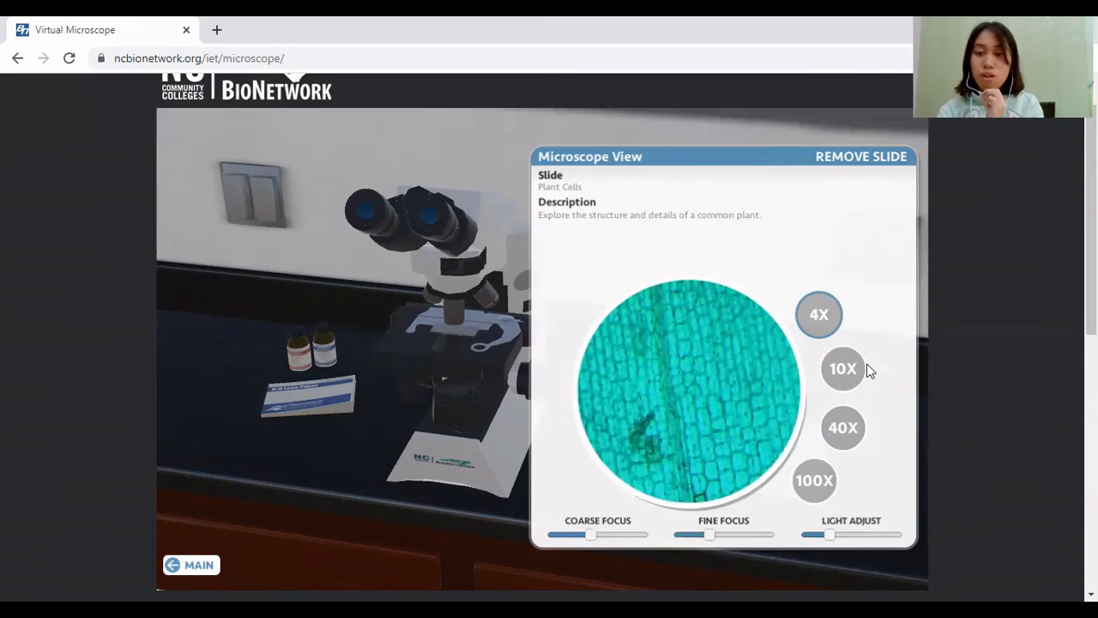
pyautogui.click(842, 367)
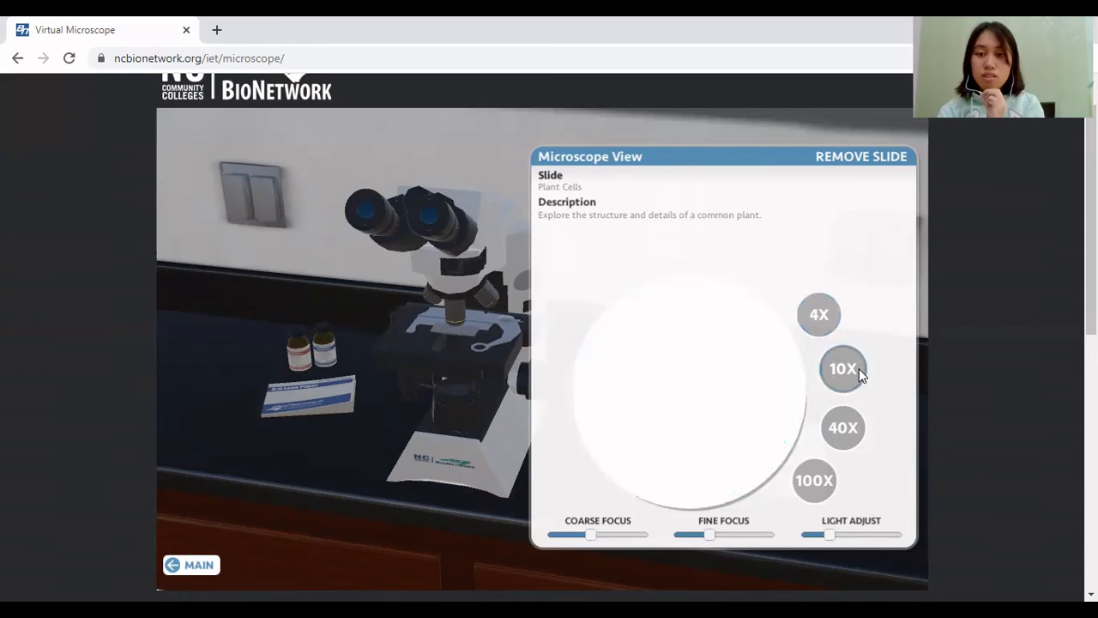
pyautogui.click(843, 367)
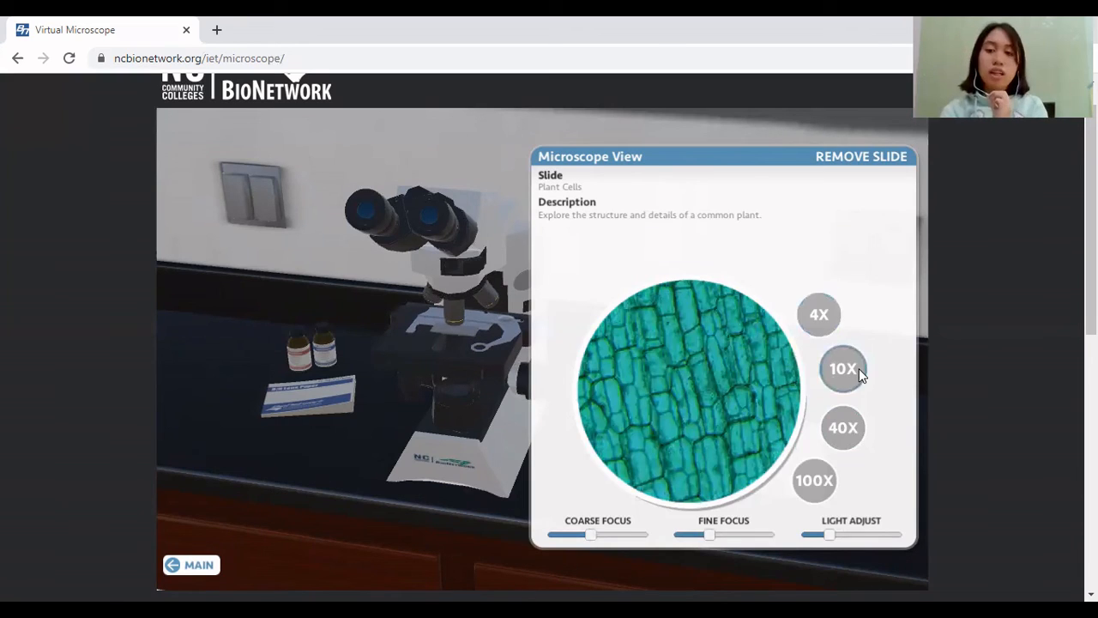
pyautogui.click(842, 427)
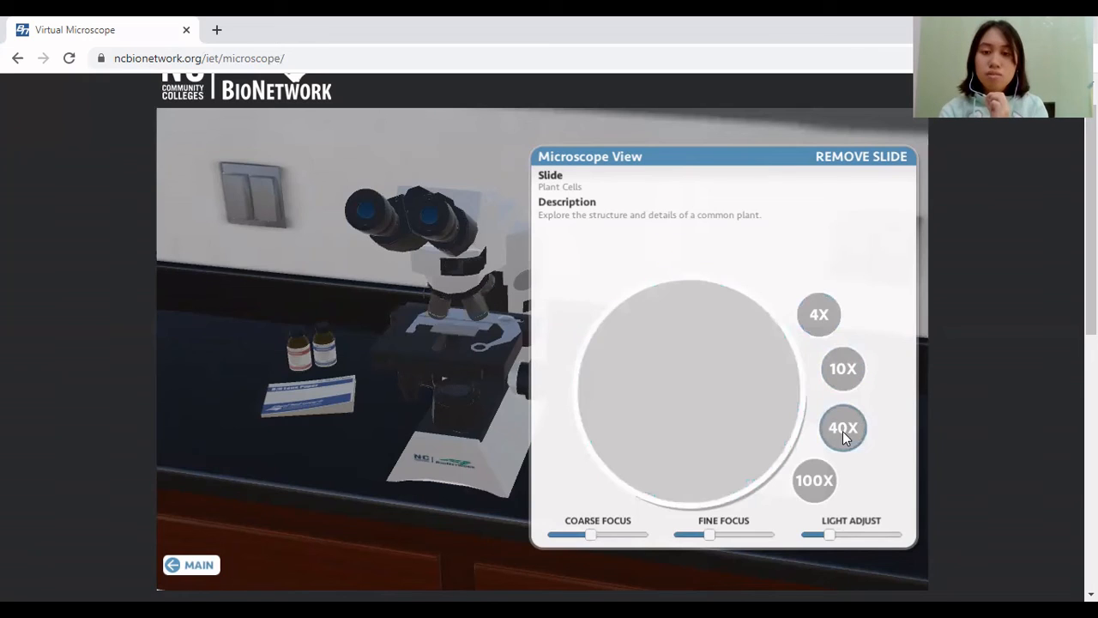
pyautogui.click(842, 427)
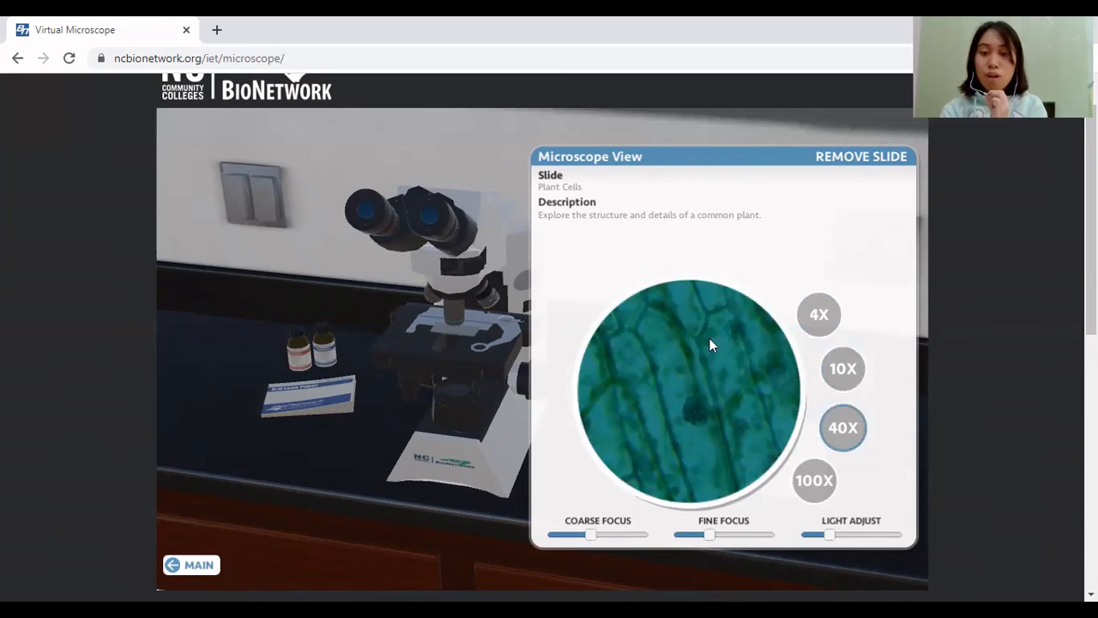
pyautogui.moveTo(759, 456)
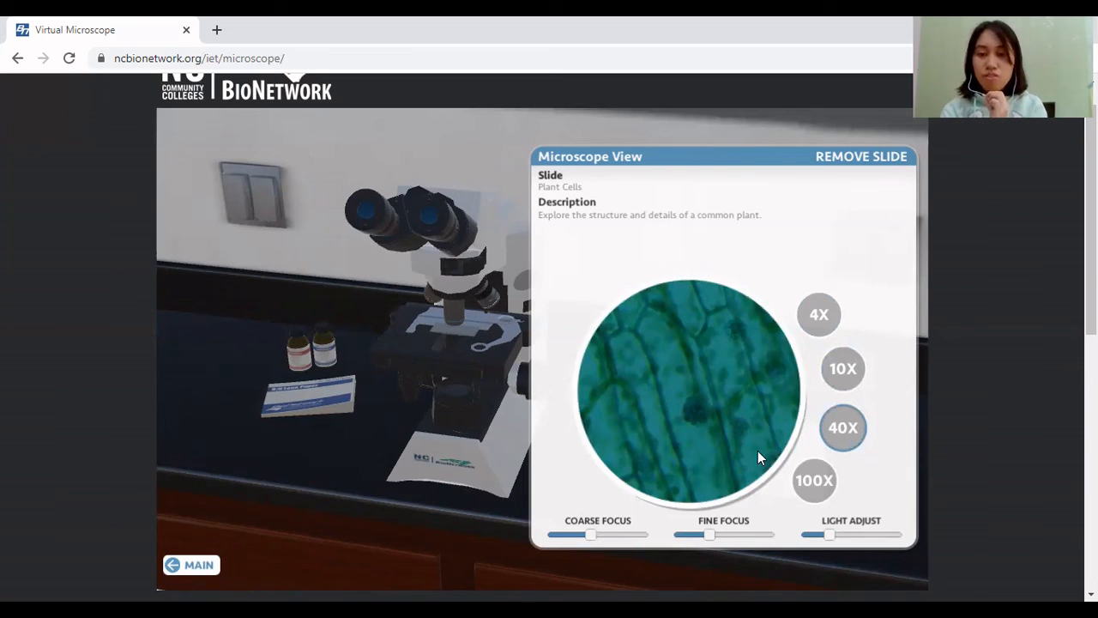
pyautogui.moveTo(658, 381)
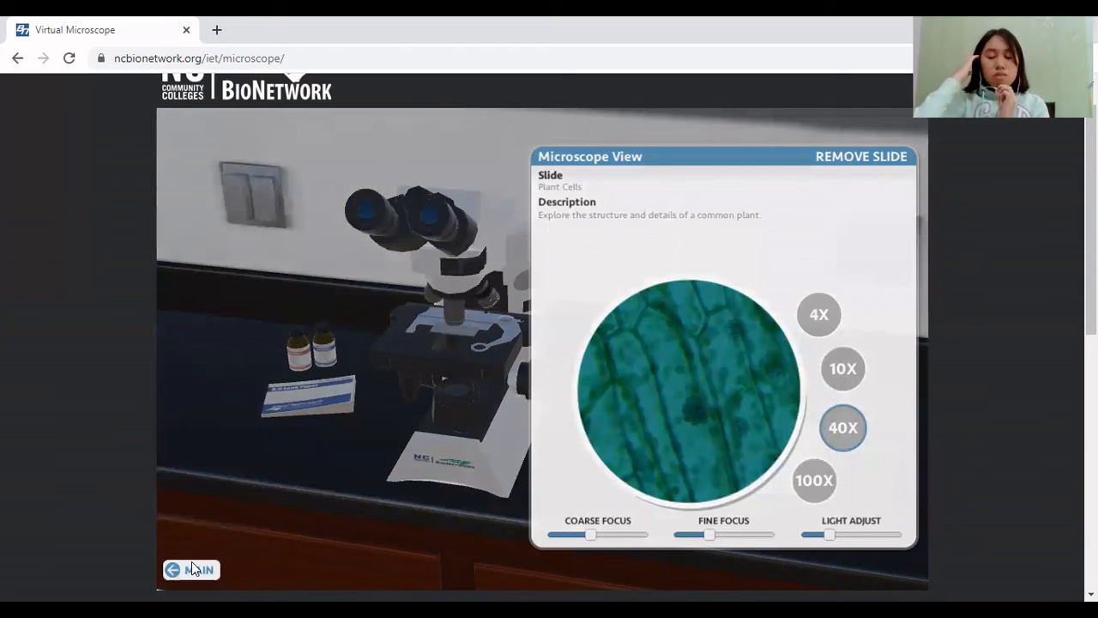
# Return to the main lab menu and enter Challenge Mode with its quiz categories
pyautogui.click(196, 570)
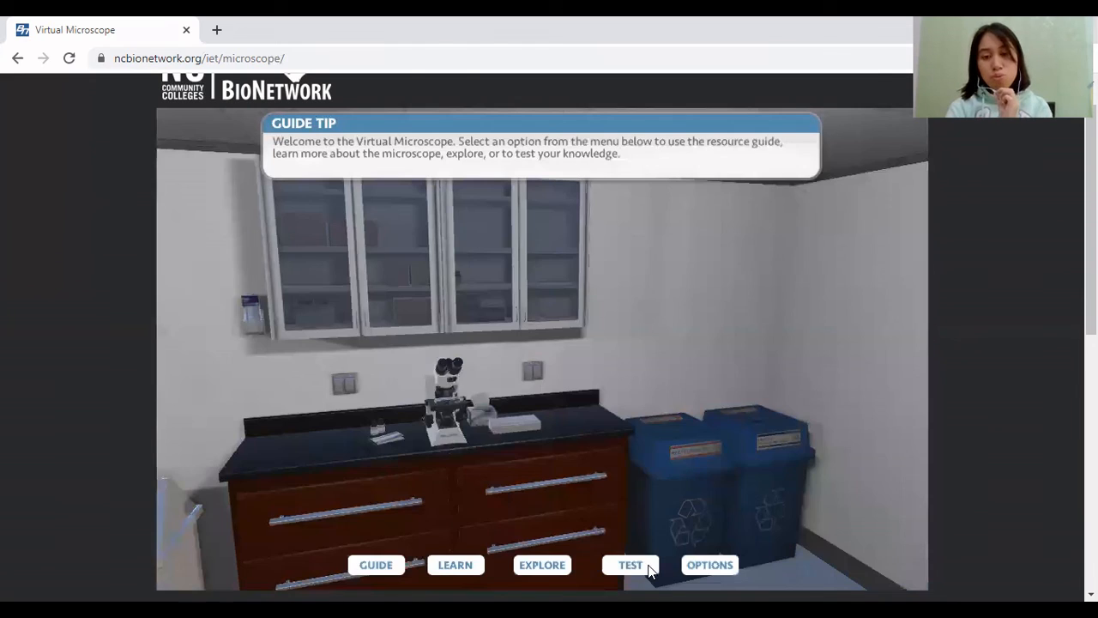
pyautogui.click(631, 564)
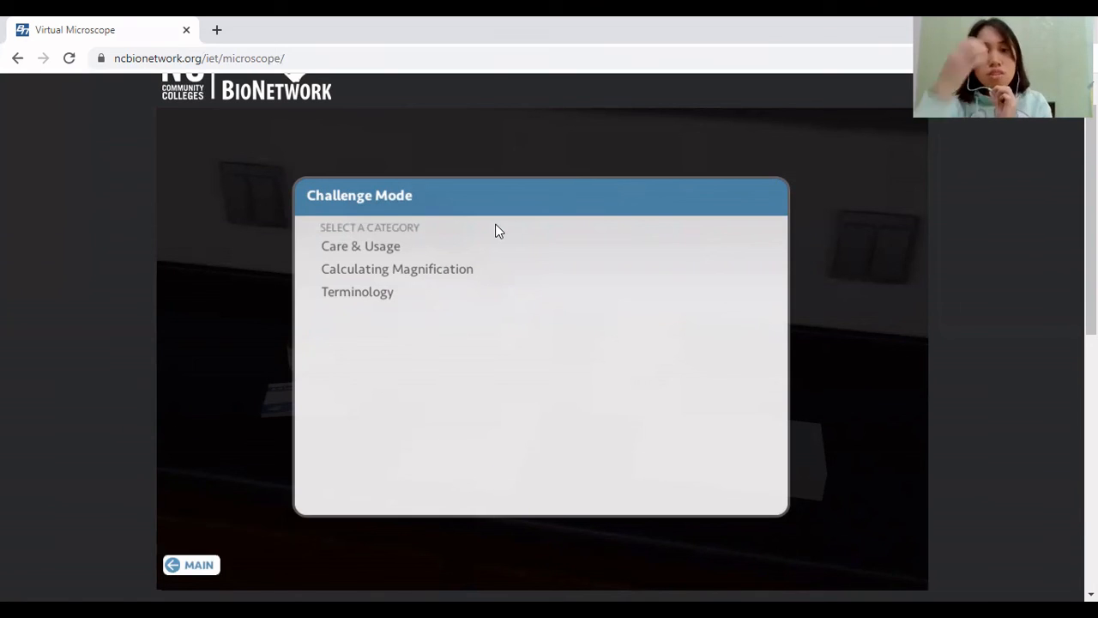
# Begin the Care & Usage quiz and answer the 40X lens question to advance
pyautogui.click(361, 246)
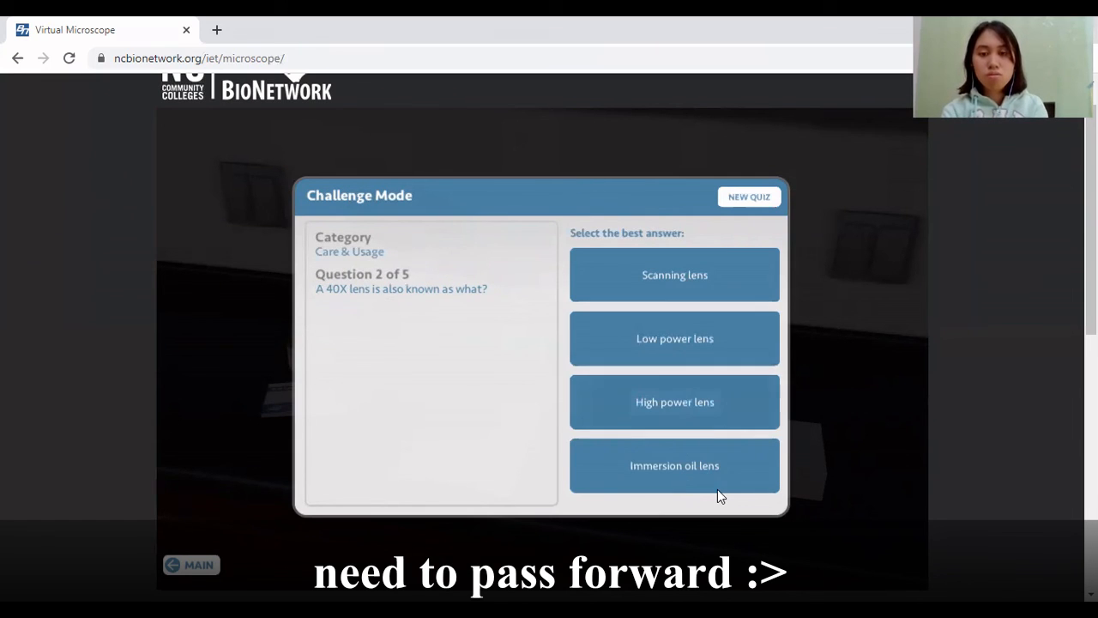
pyautogui.click(675, 465)
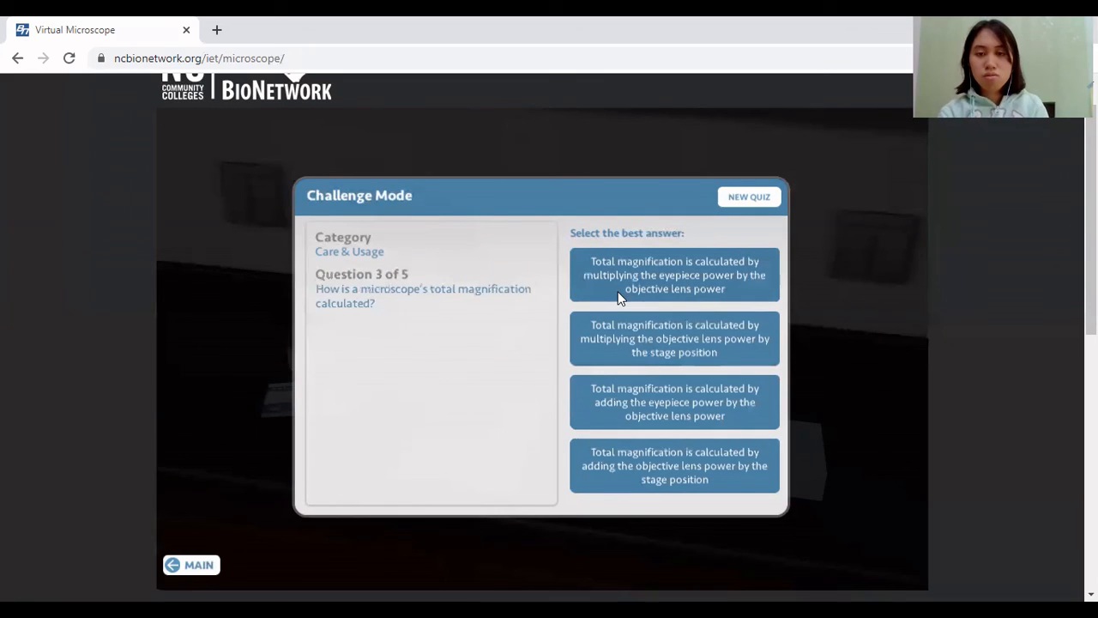